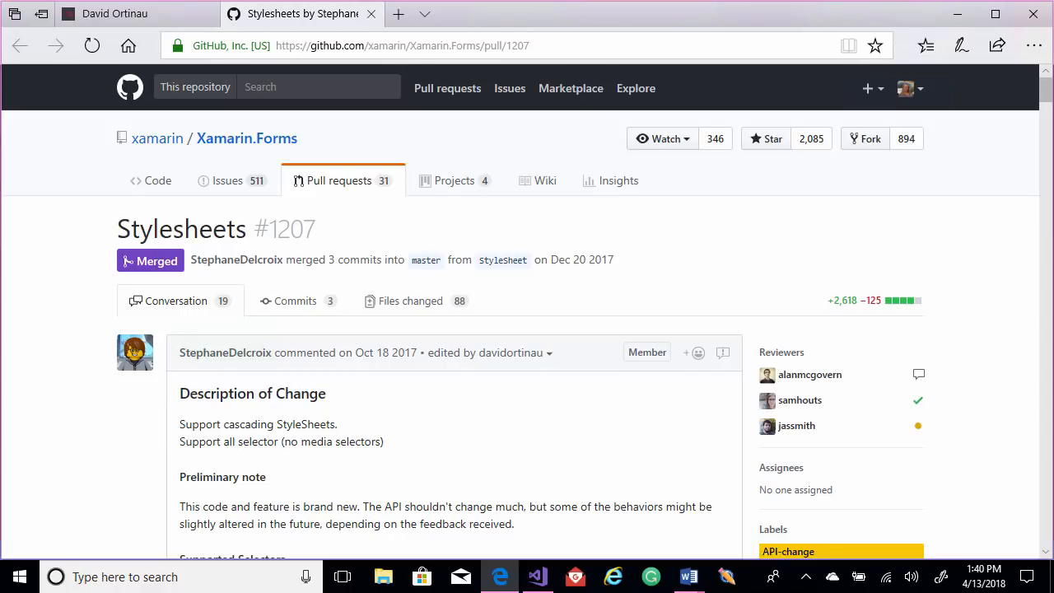
mouse_move(383, 519)
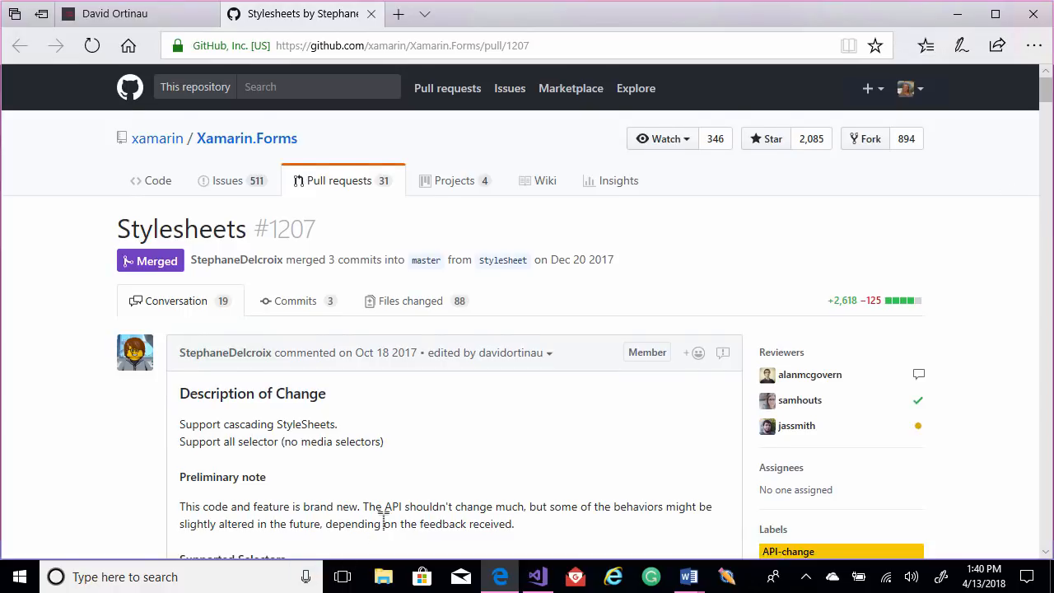
Scroll through MainPage.xaml to review the Savings Planner layout
scroll("down", 3)
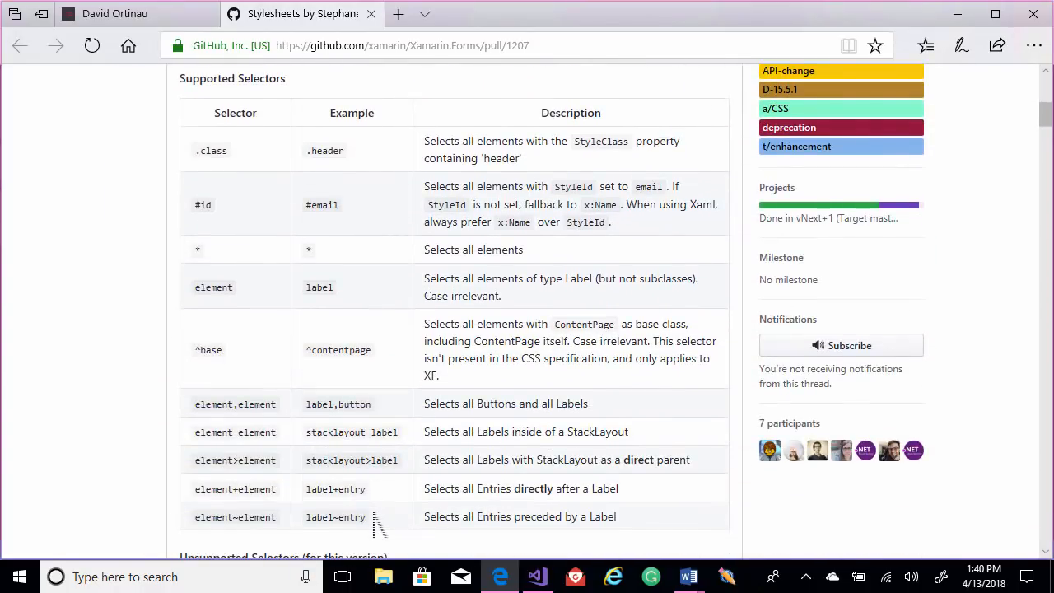
scroll("down", 3)
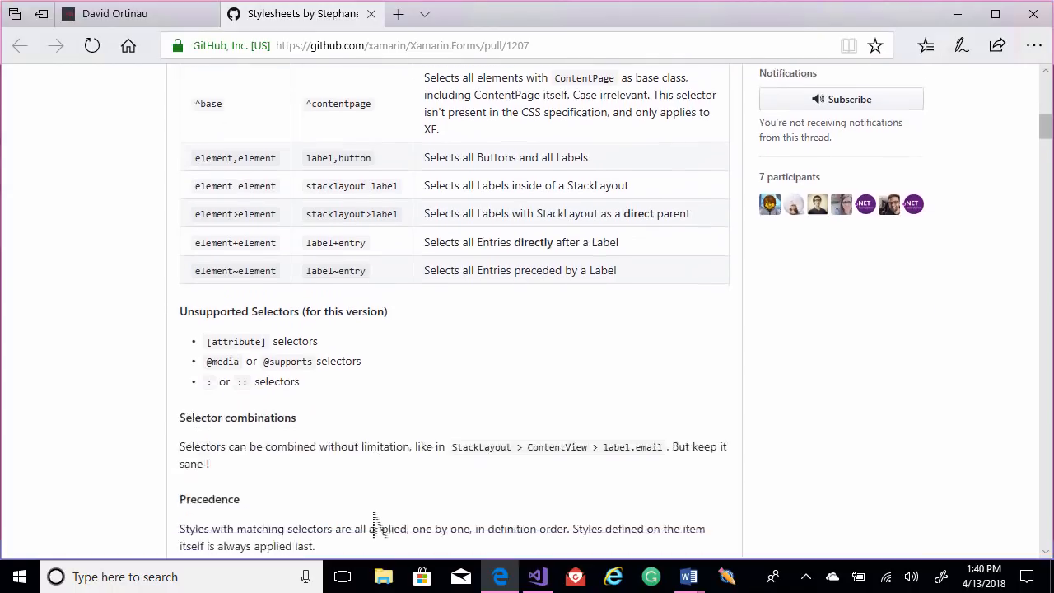
scroll("down", 3)
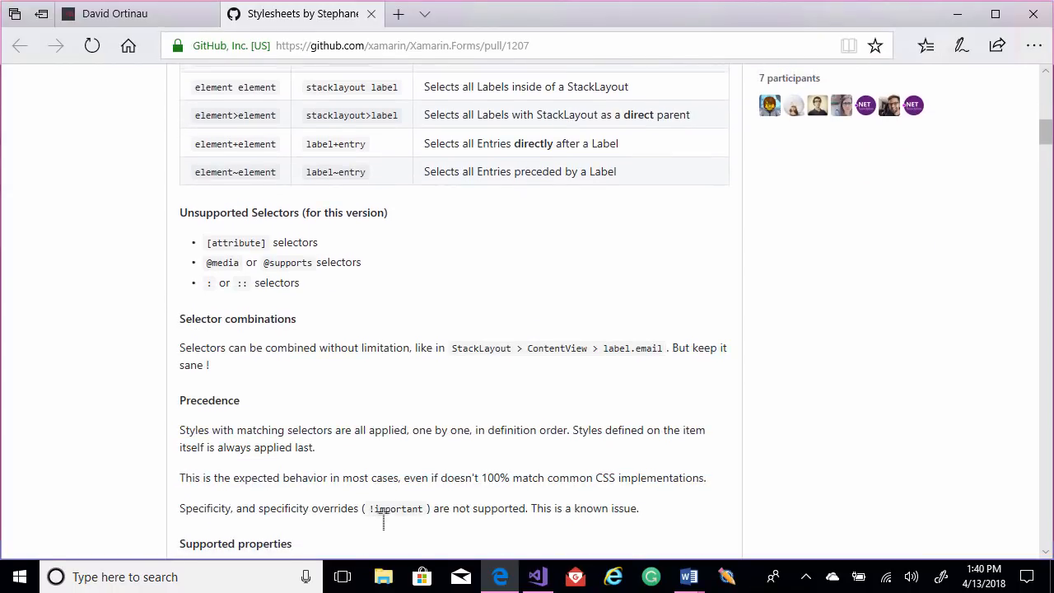
scroll("up", 3)
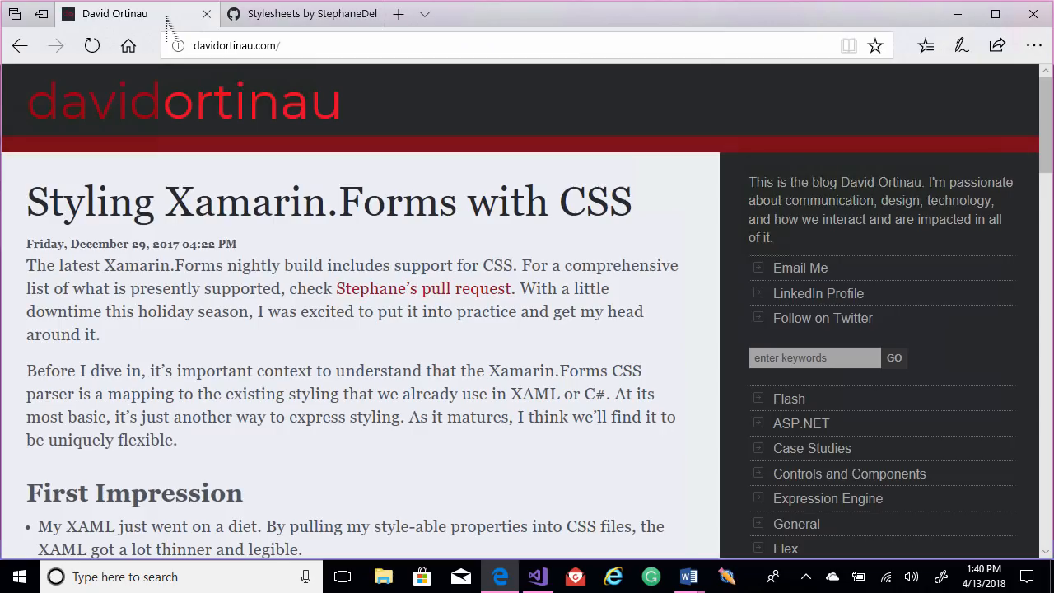
mouse_move(241, 183)
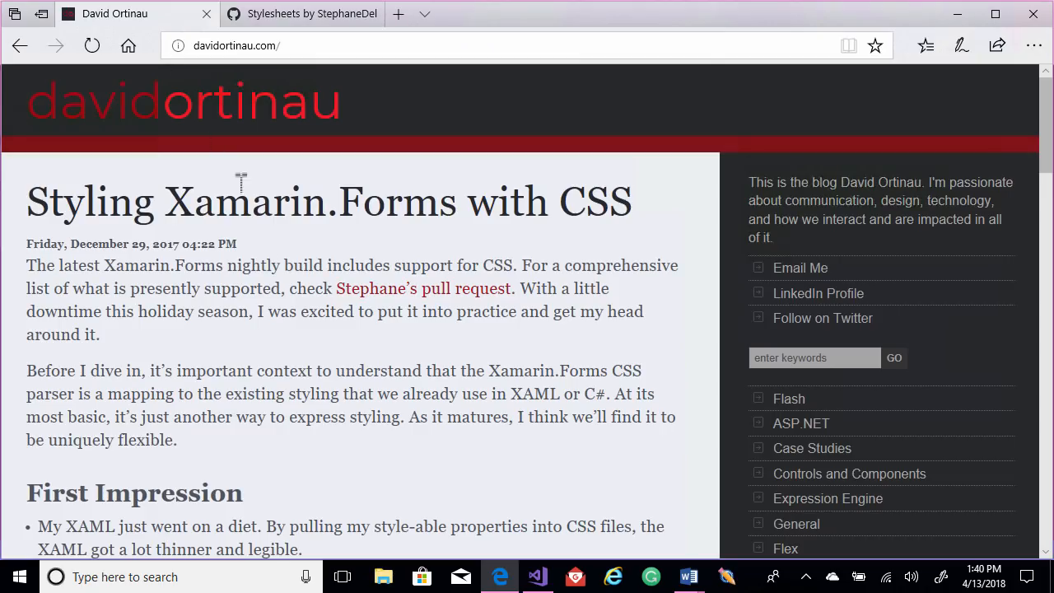
scroll("down", 3)
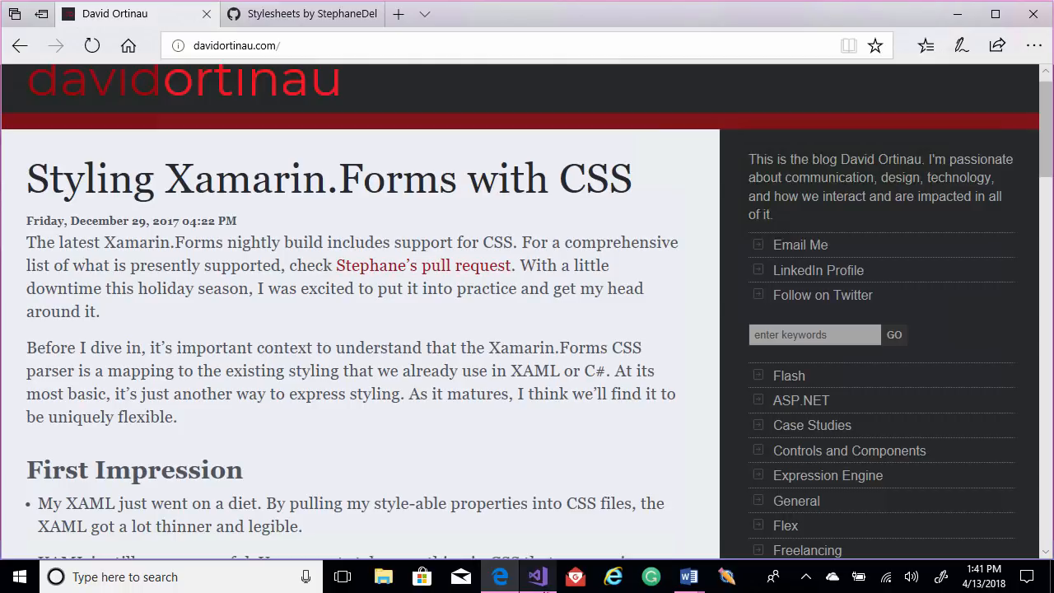
left_click(537, 576)
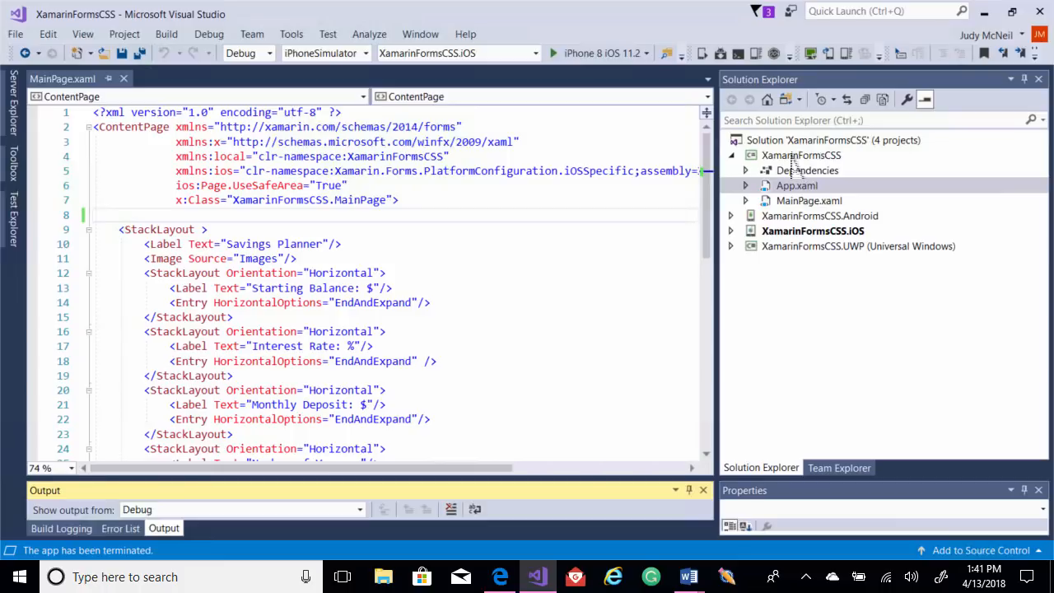
Add a new folder named Styles to the XamarinFormsCSS project
right_click(800, 155)
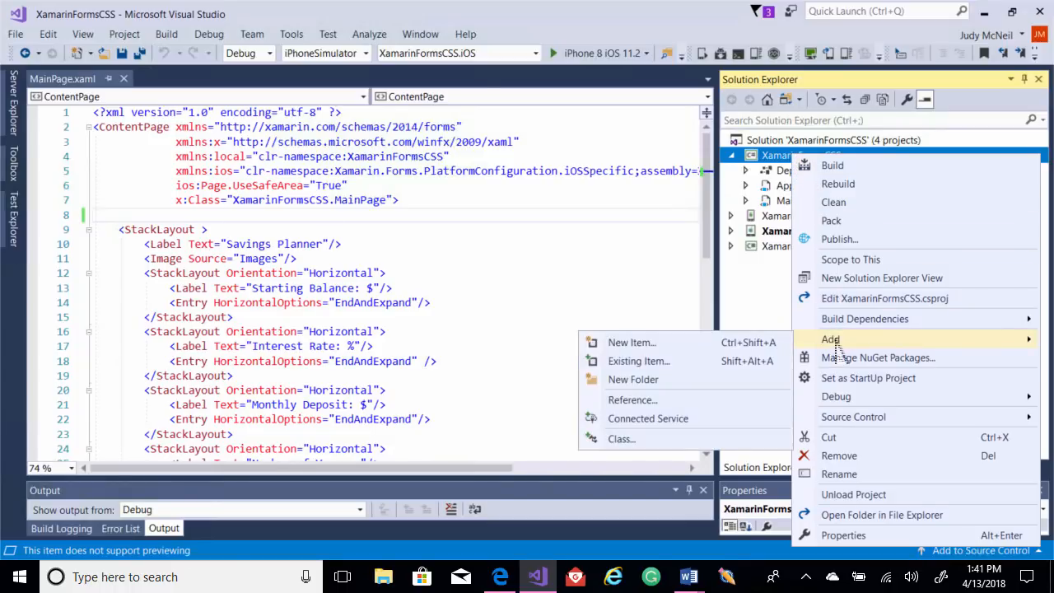
mouse_move(633, 379)
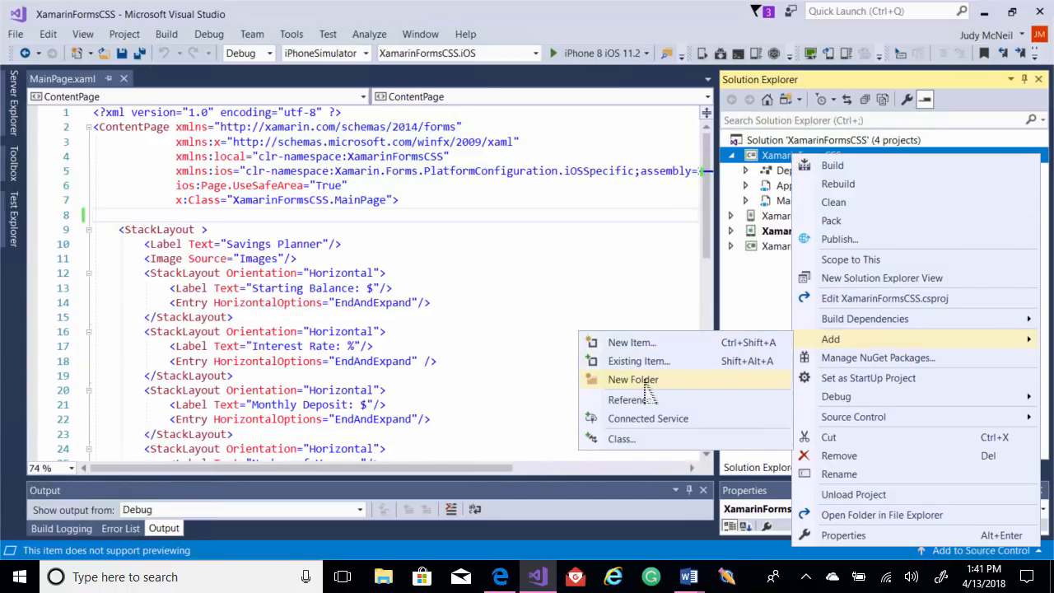
left_click(634, 379)
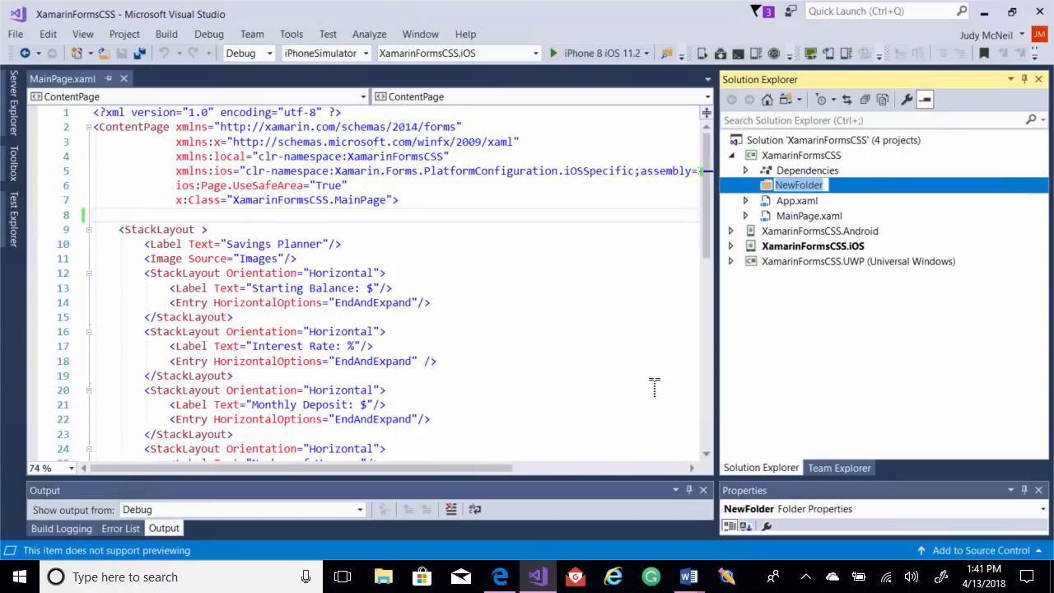
type("Styles")
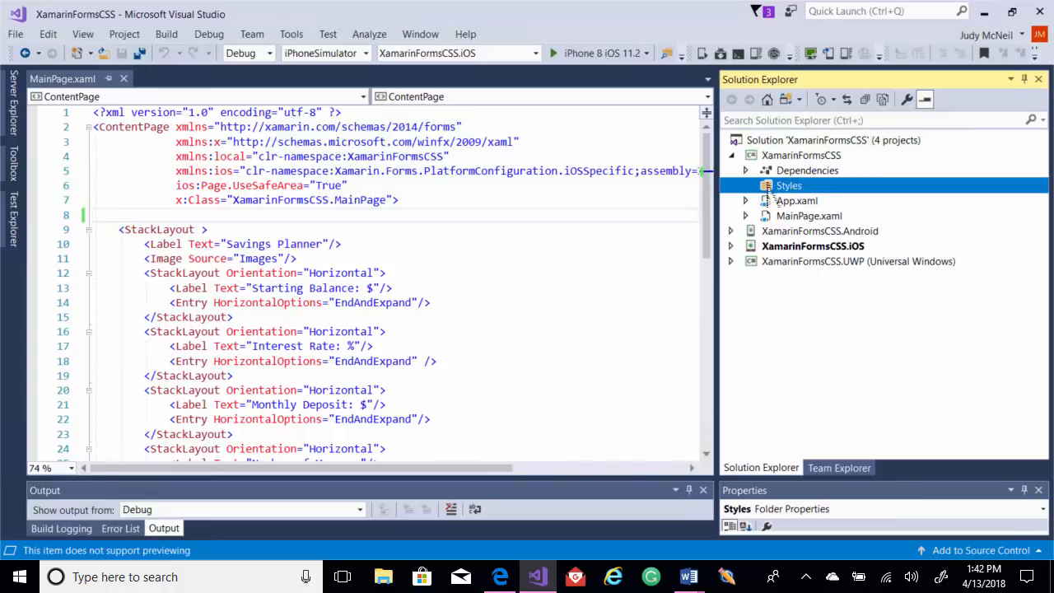
Add a Style Sheet item named savingsstyles.css to the Styles folder
right_click(789, 185)
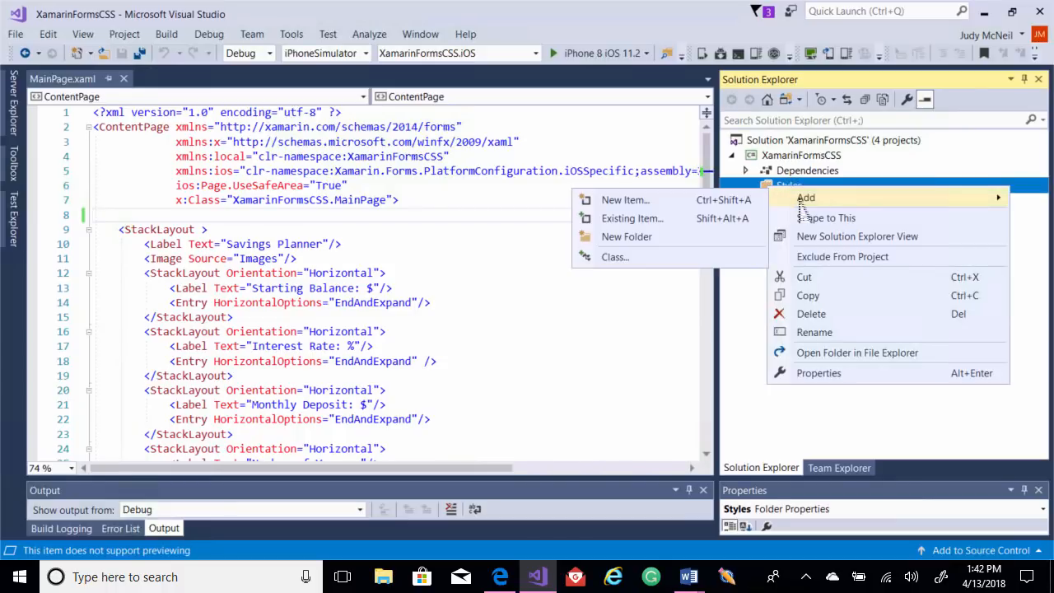
left_click(625, 199)
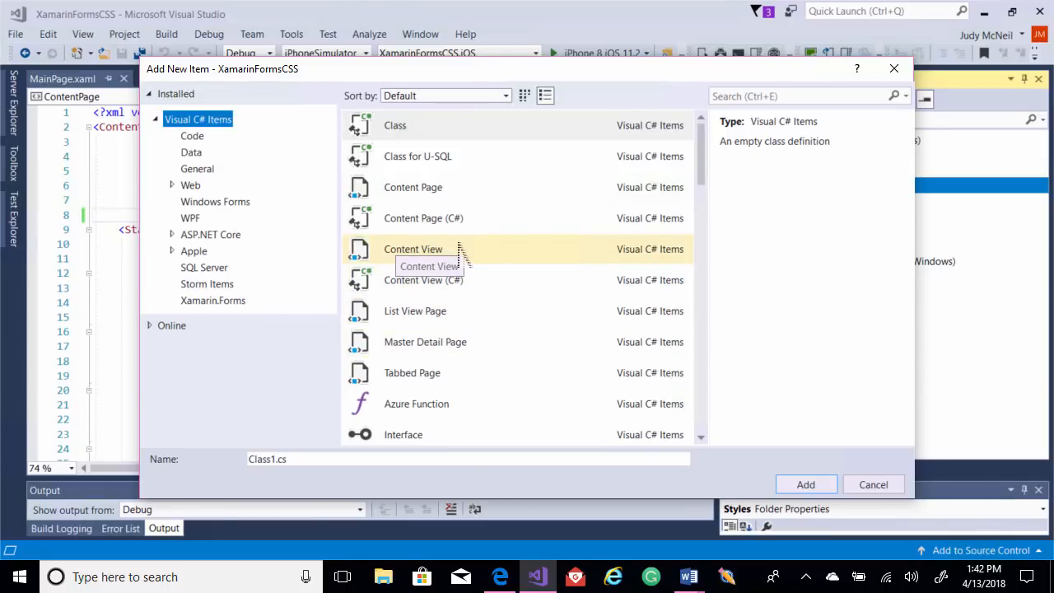
scroll("down", 3)
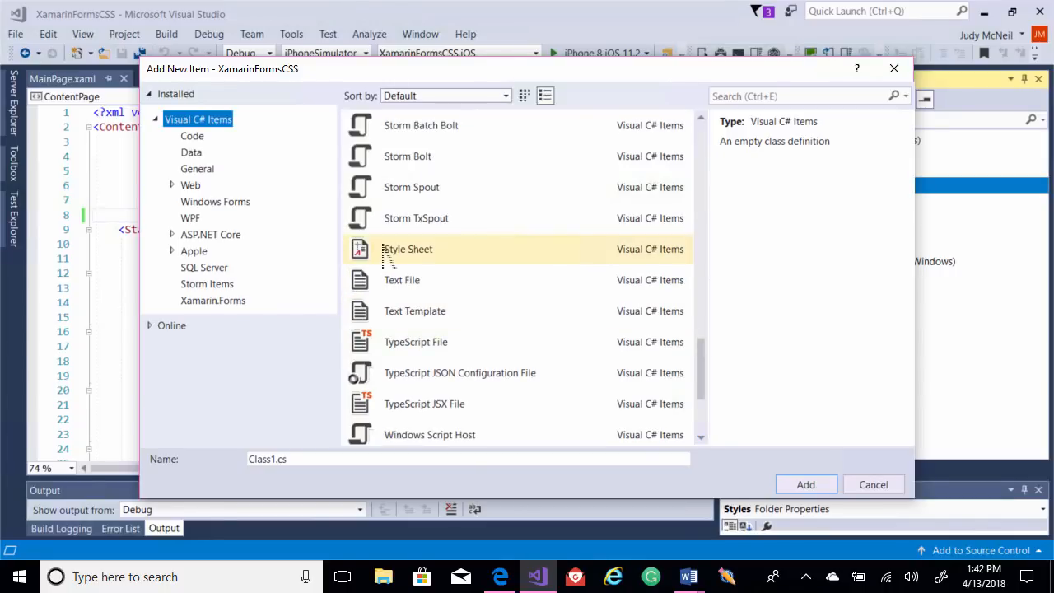
left_click(408, 249)
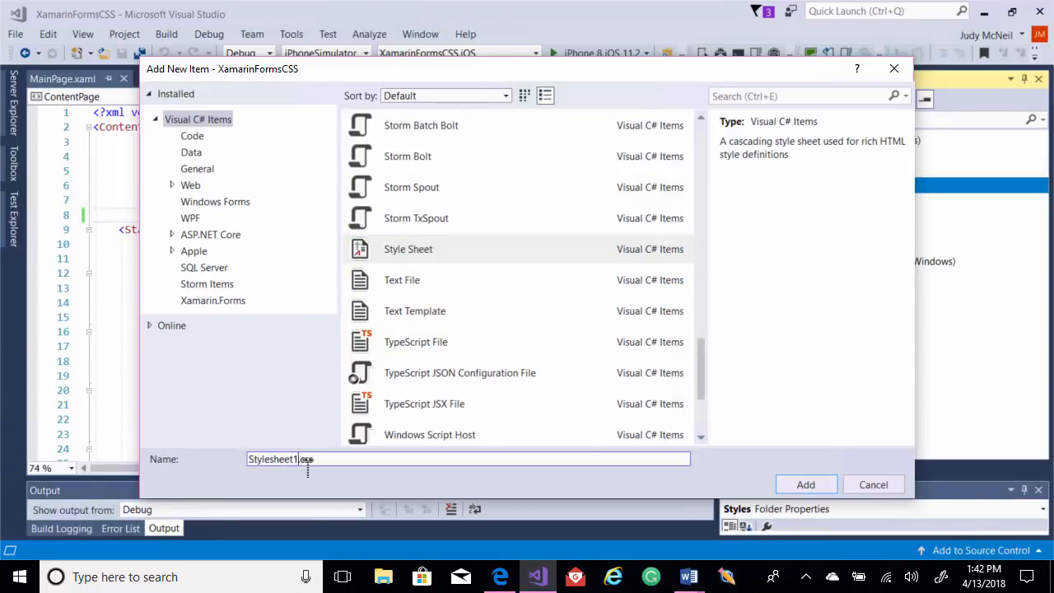
type("s.css")
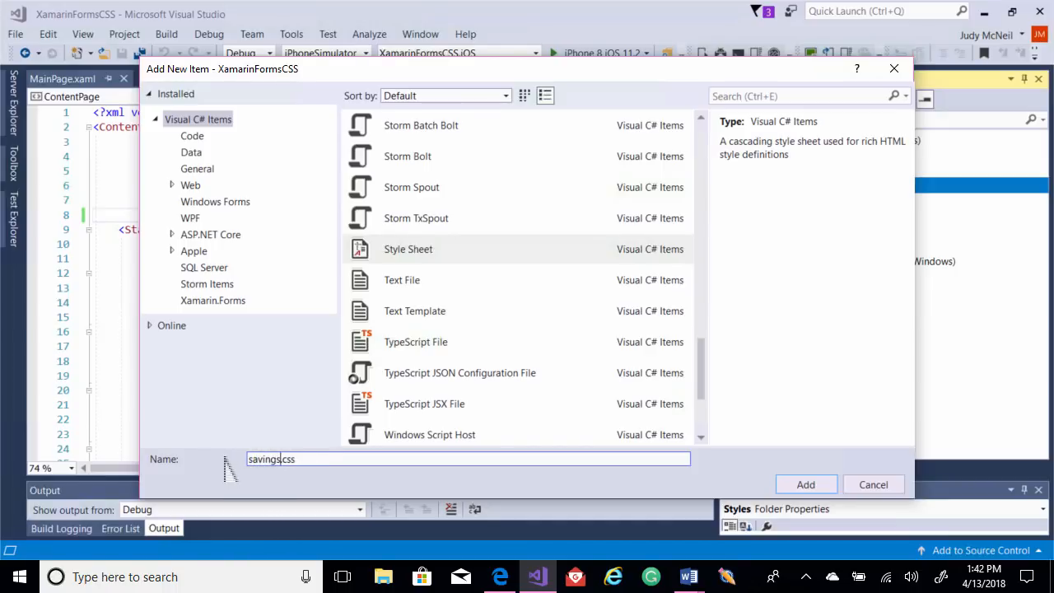
type("yy")
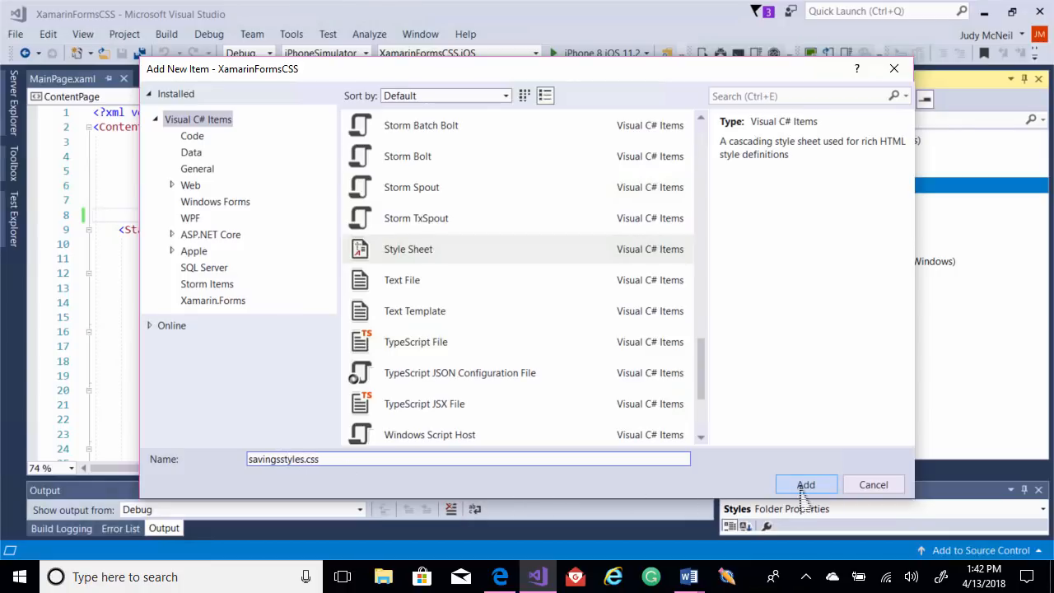
left_click(806, 485)
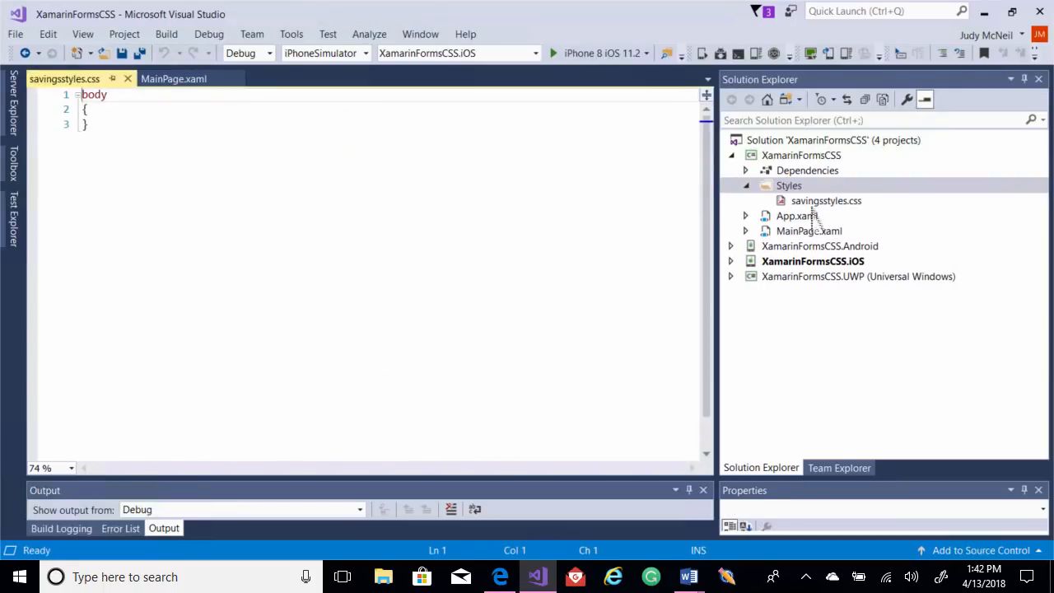
Set the Build Action of savingsstyles.css to Embedded resource
right_click(826, 200)
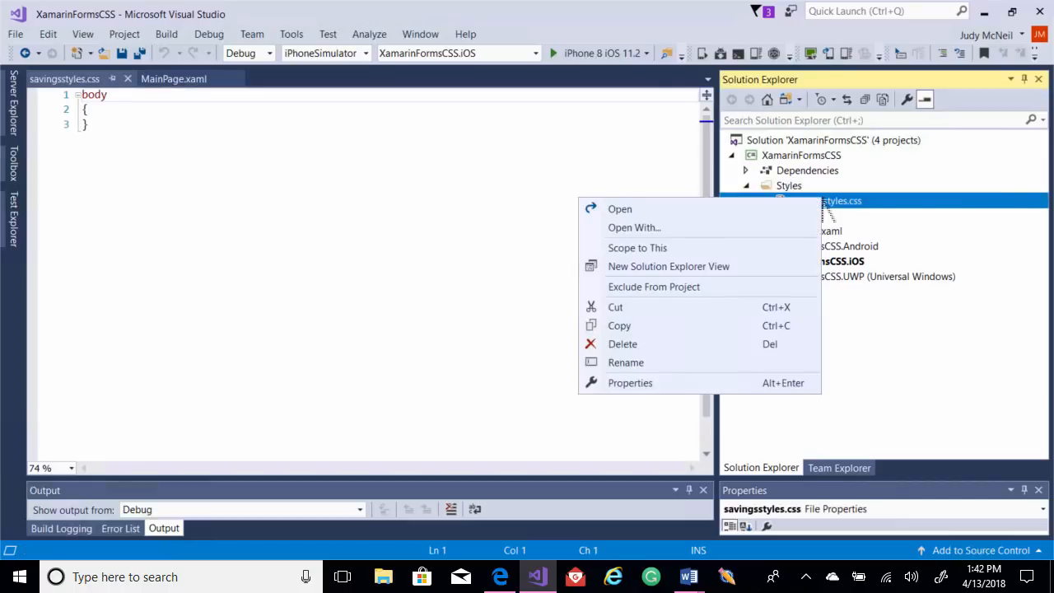
left_click(630, 382)
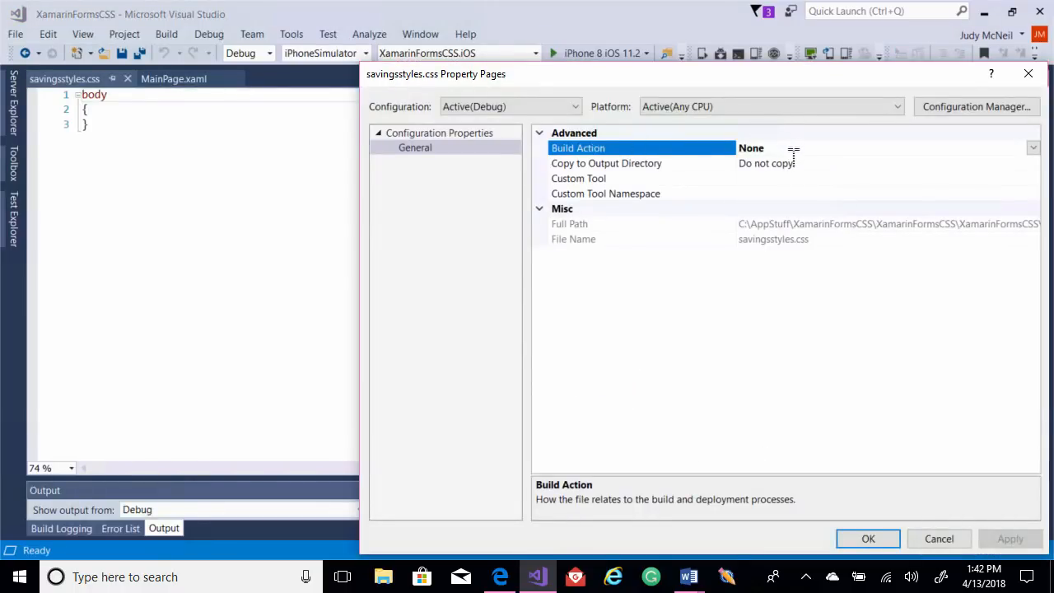
left_click(1033, 148)
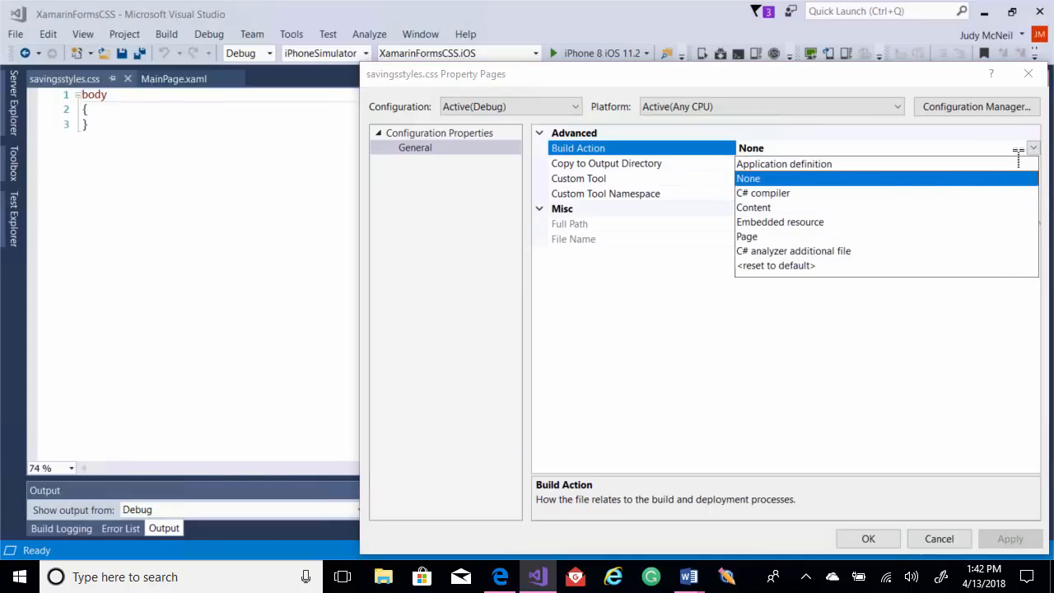
left_click(780, 222)
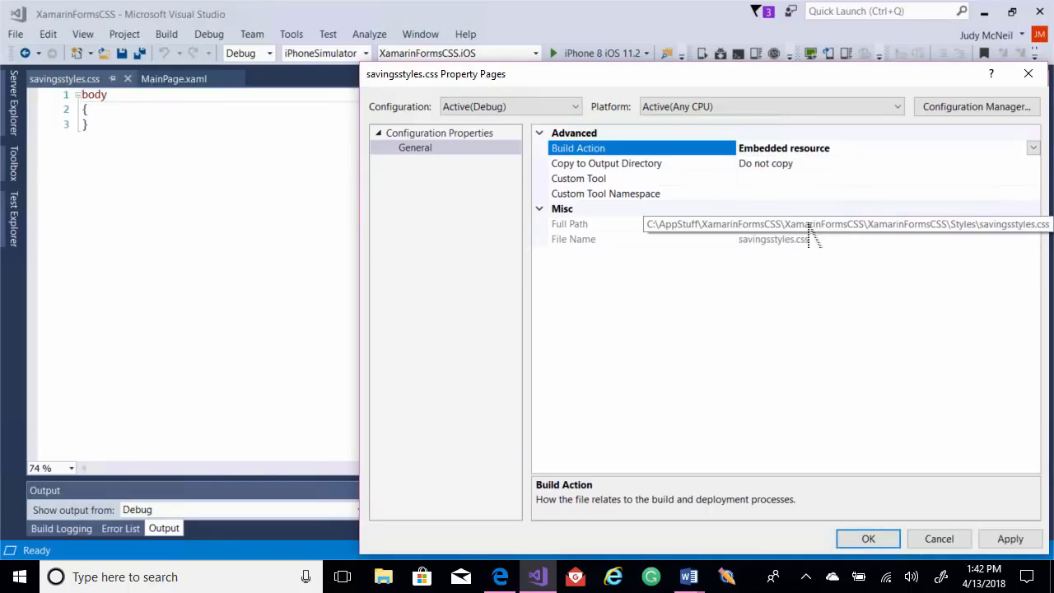
mouse_move(913, 507)
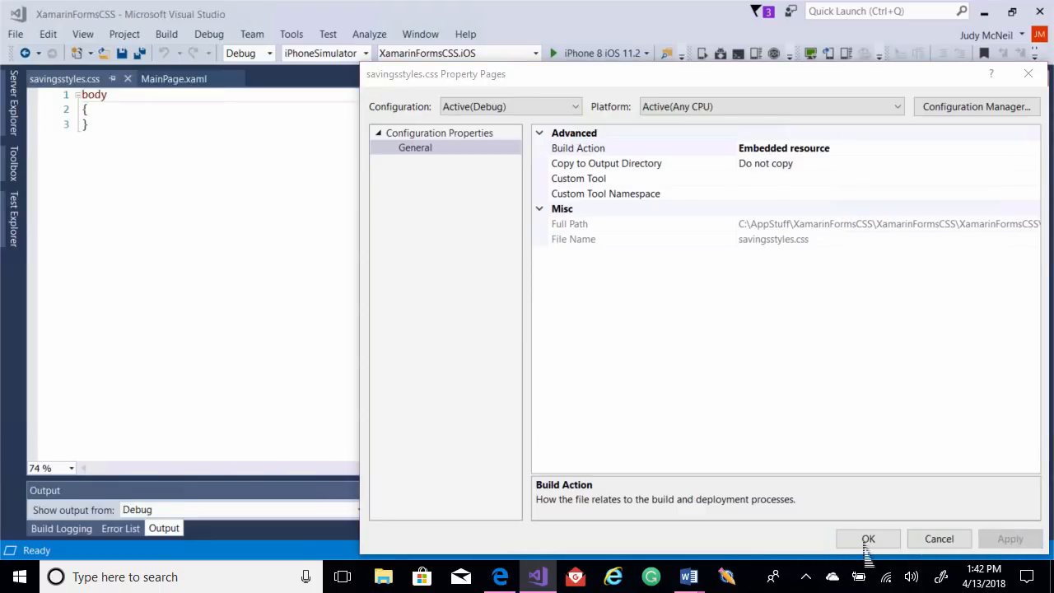
left_click(868, 539)
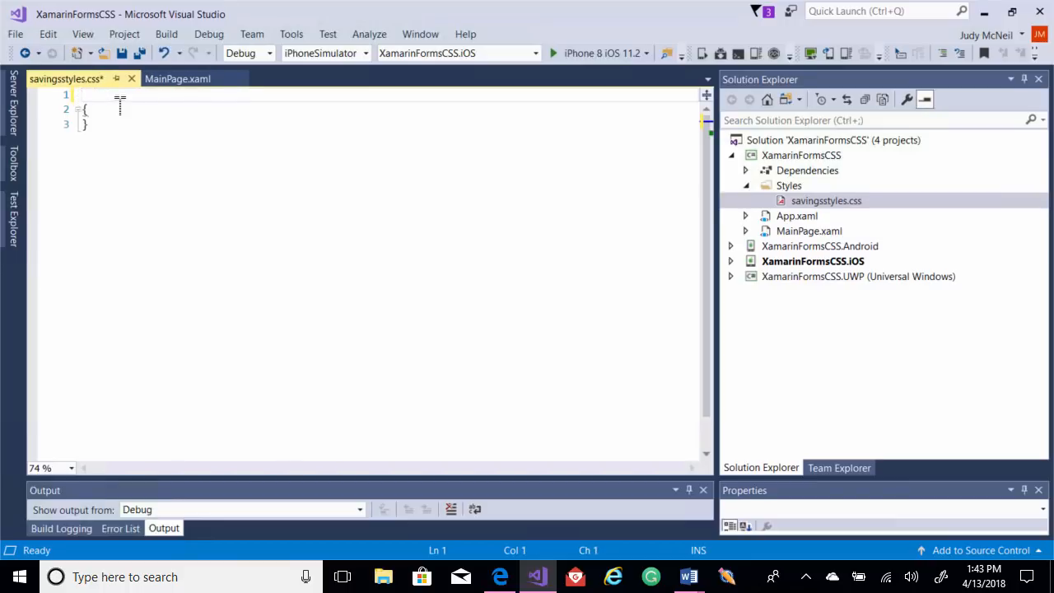
Write a ContentPage rule with background-color: azure in savingsstyles.css
type("A")
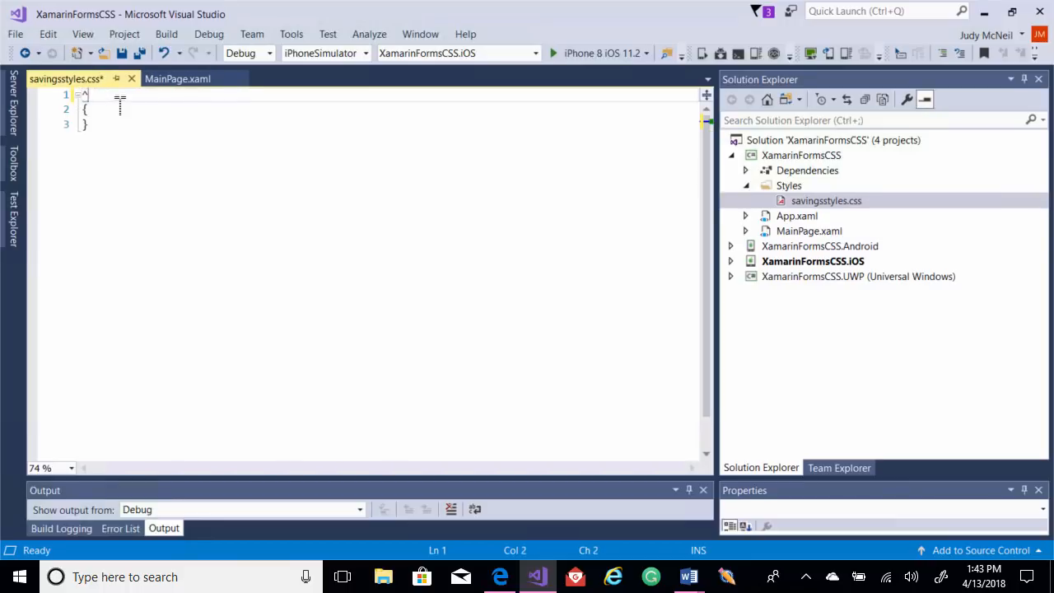
type("Content")
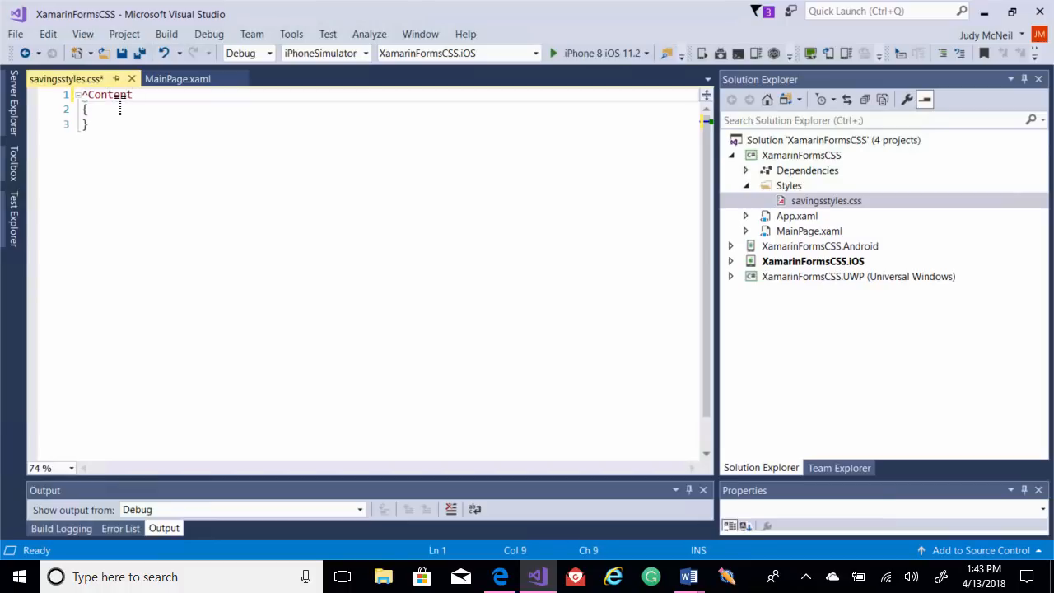
type("Page")
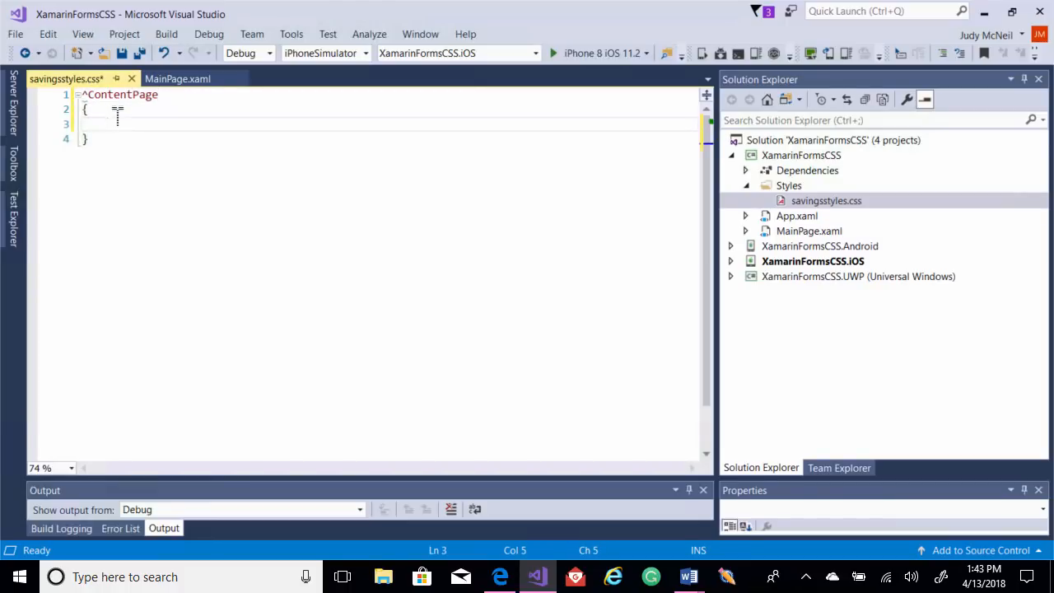
type("background-color:")
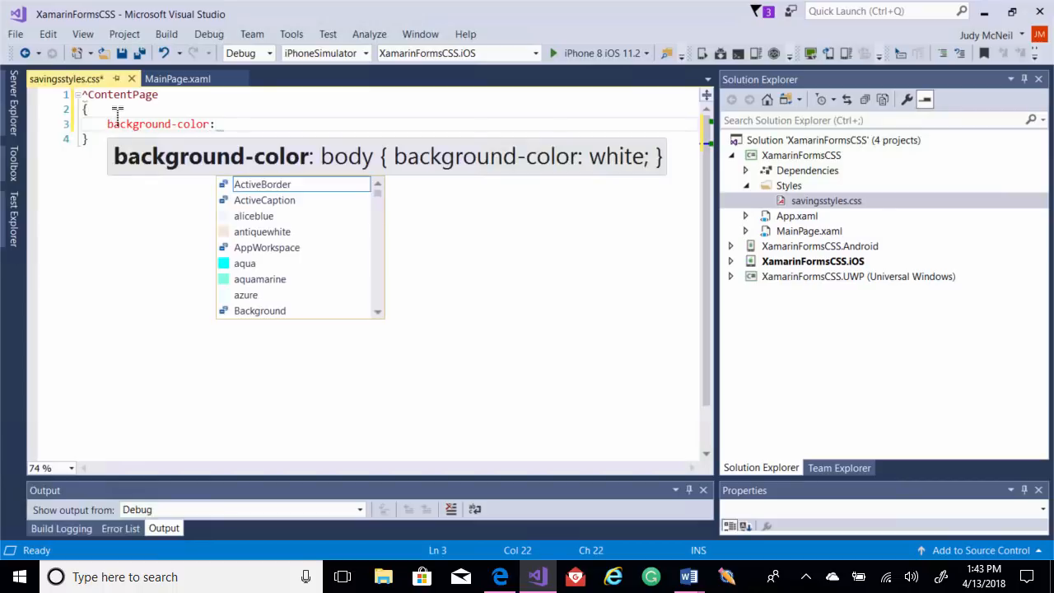
type("az")
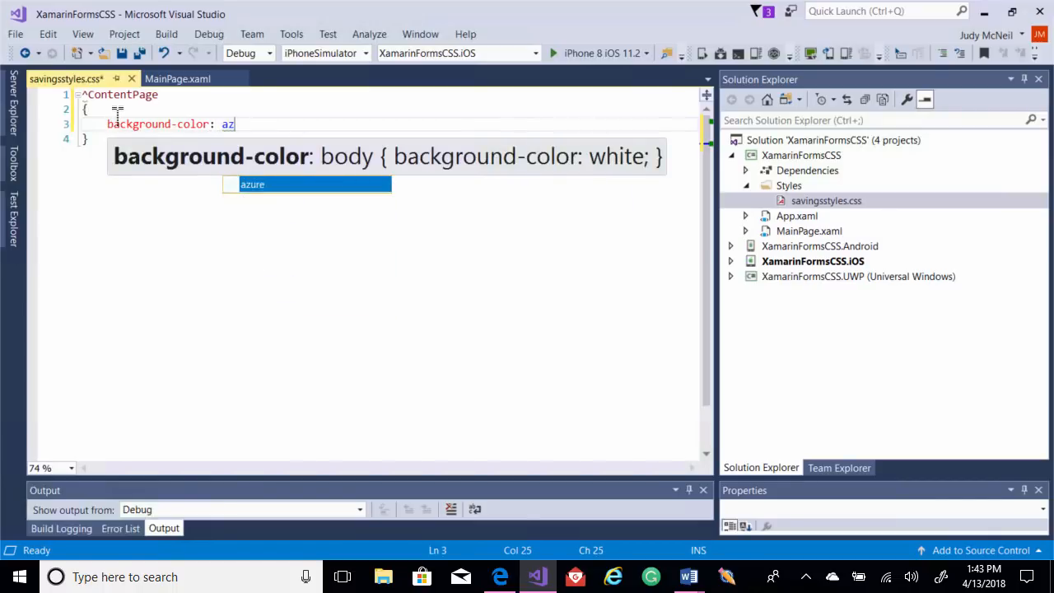
key("Tab")
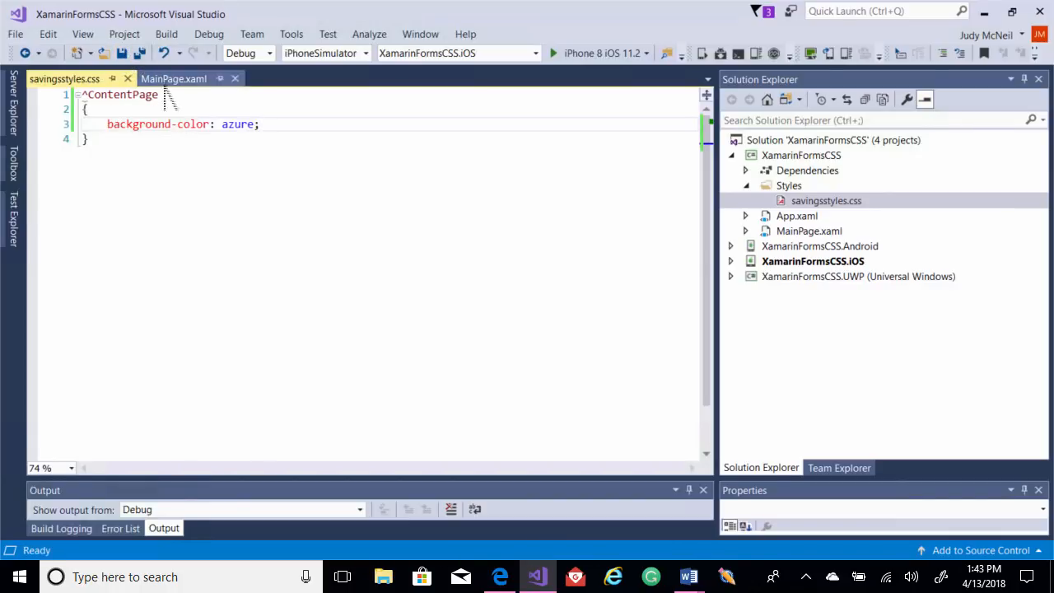
left_click(173, 78)
type("<ContentPage.Resources>")
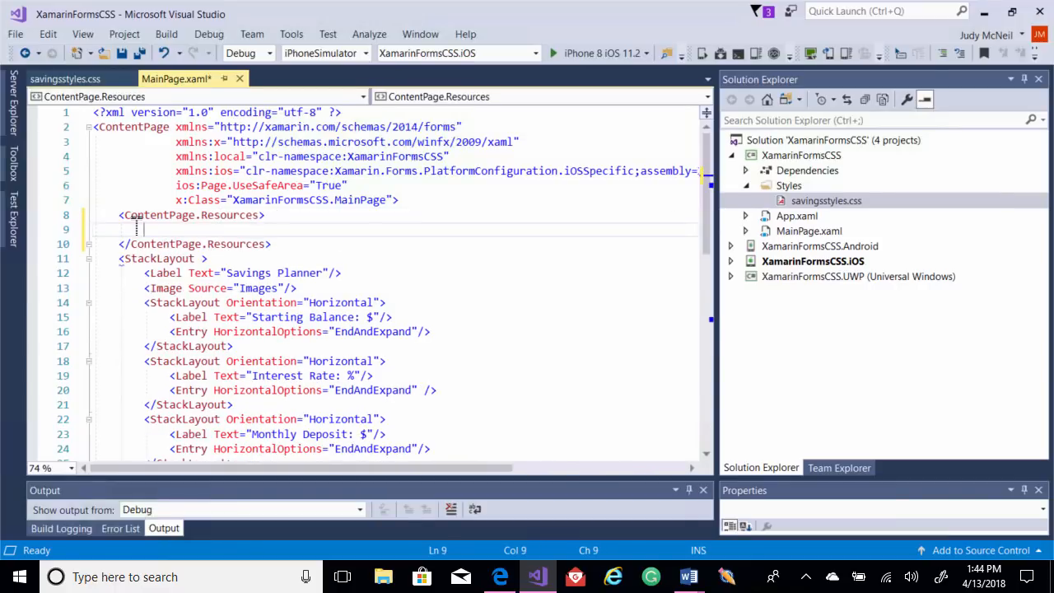
Add <StyleSheet Source="Styles/savingsstyles.css"/> inside MainPage's ContentPage.Resources
type("<StyleSheetE")
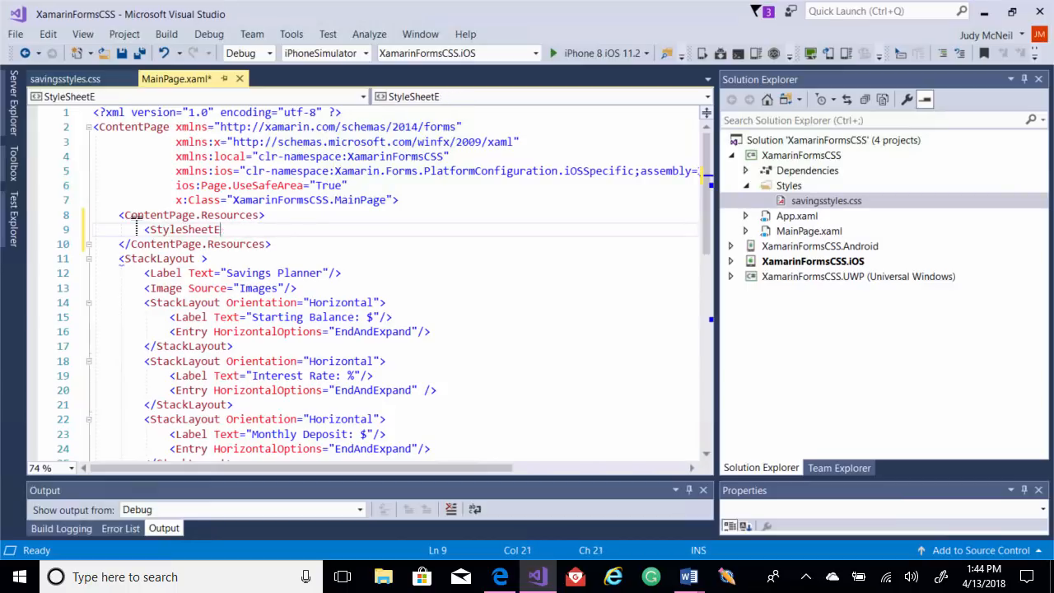
type("Source")
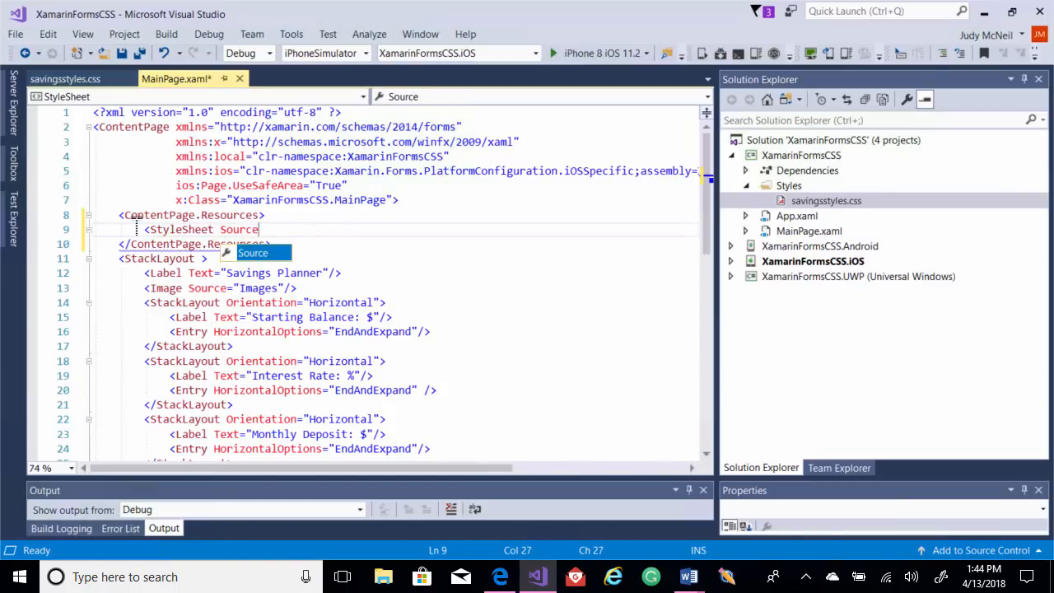
type("=\"\"")
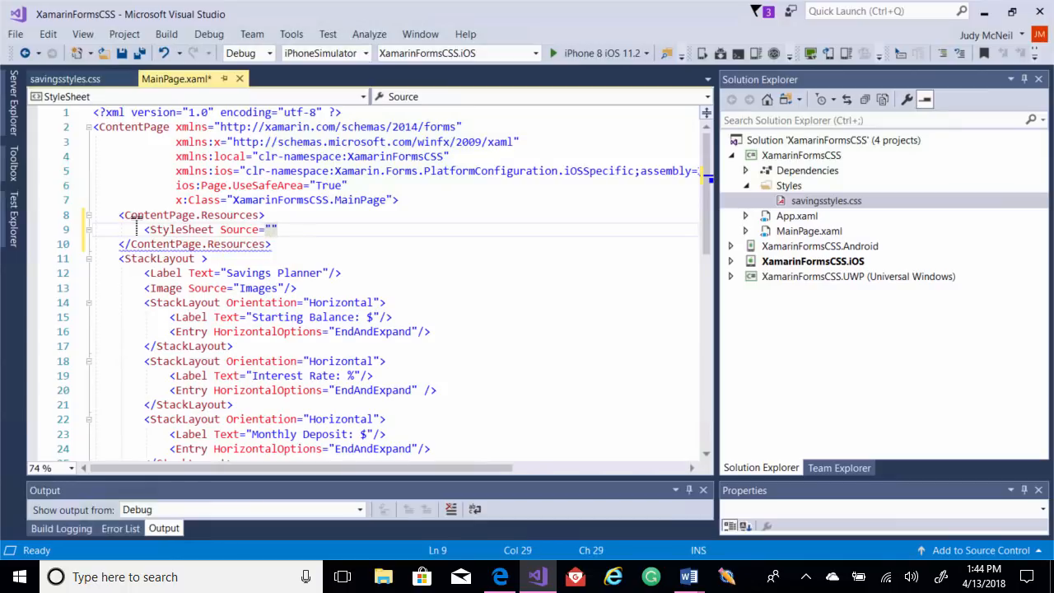
type("St")
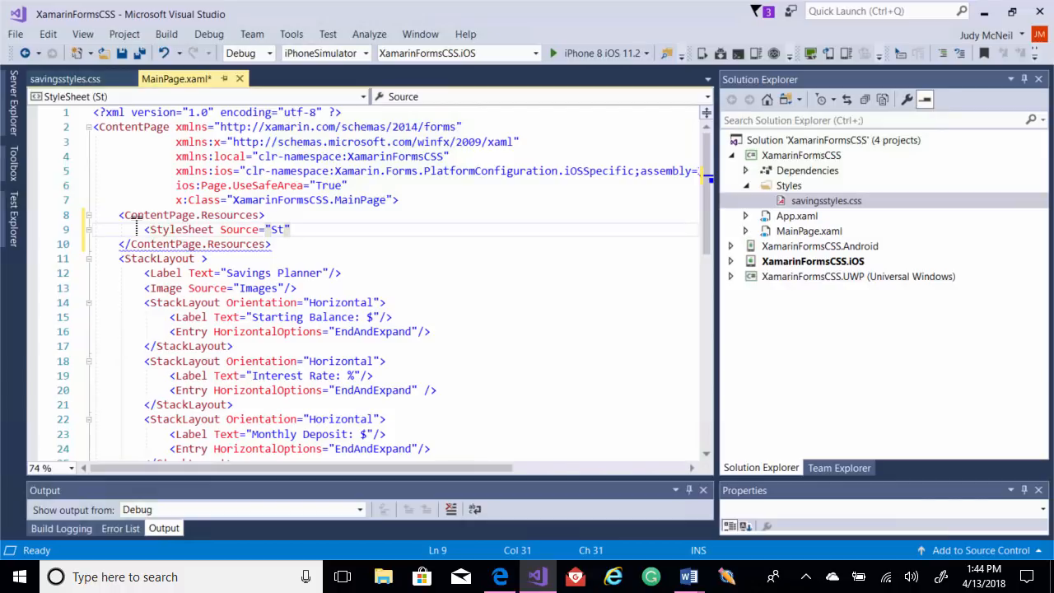
type("yles/")
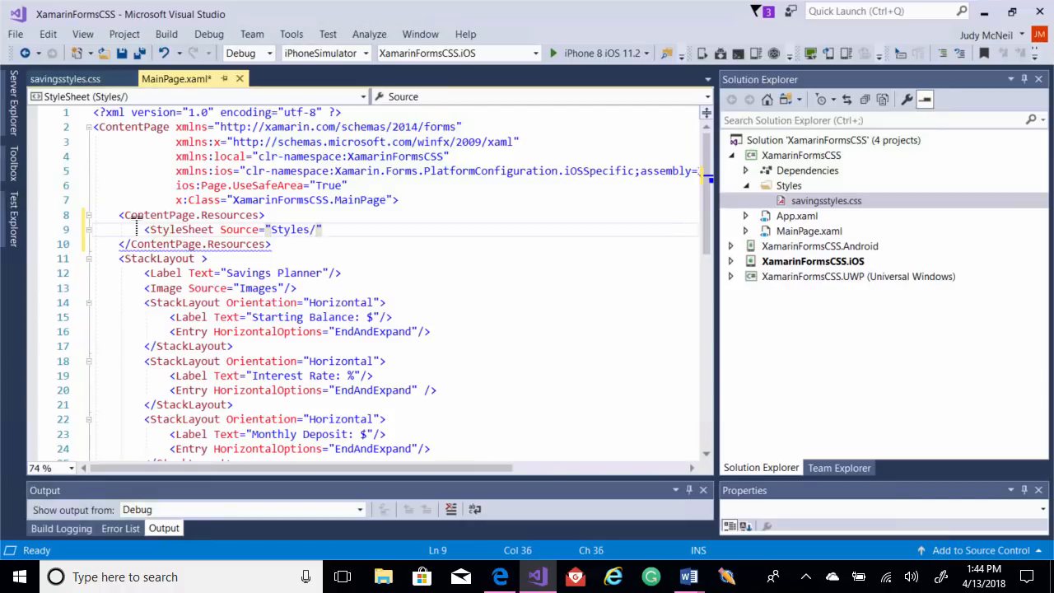
type("savin")
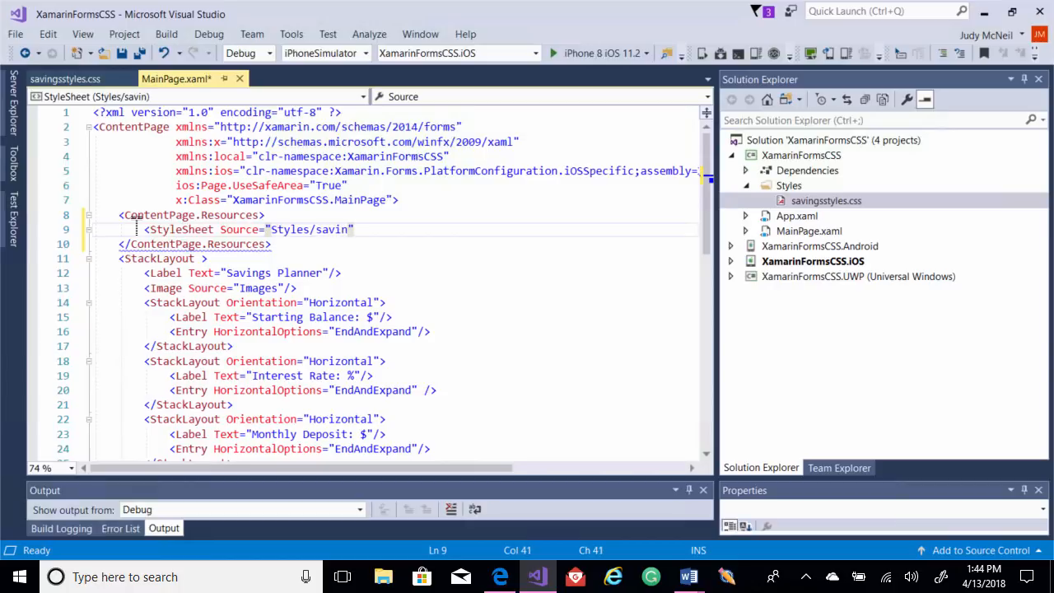
type("gsstyles.css")
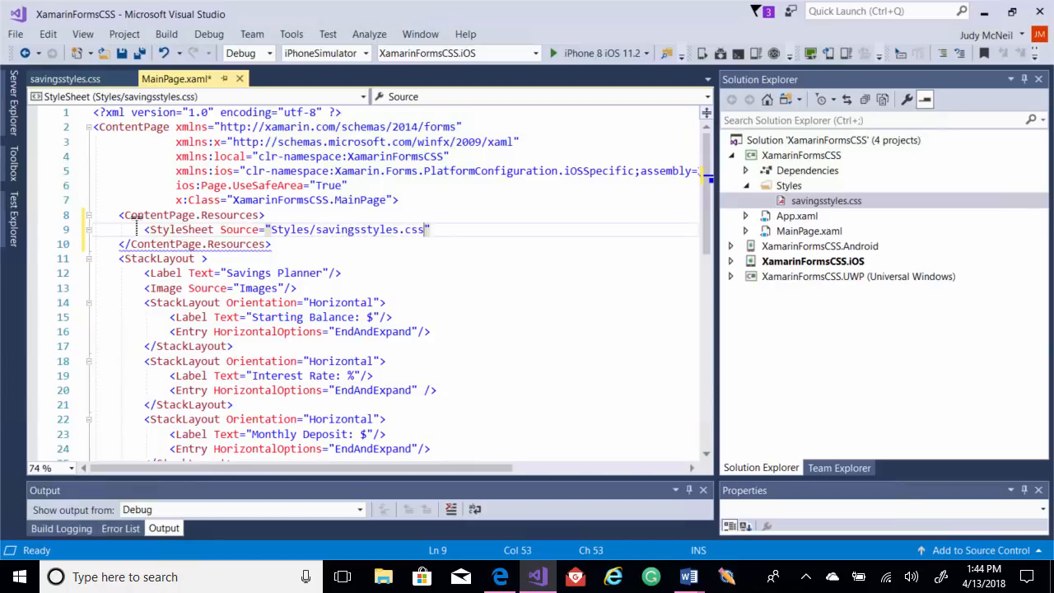
key("Right")
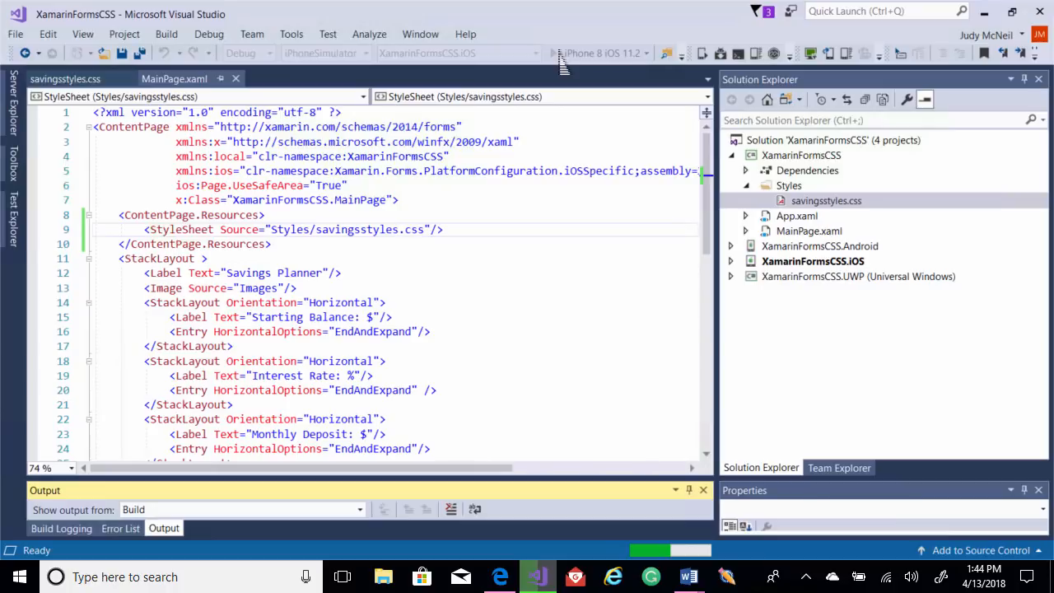
Launch the app in the iOS Simulator, then stop the run
left_click(555, 53)
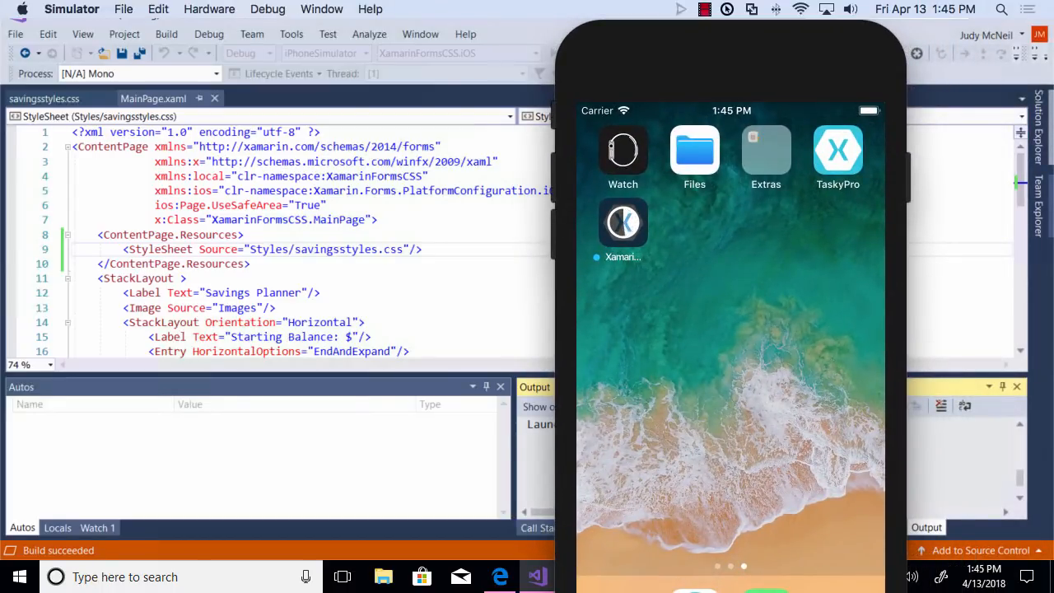
left_click(624, 222)
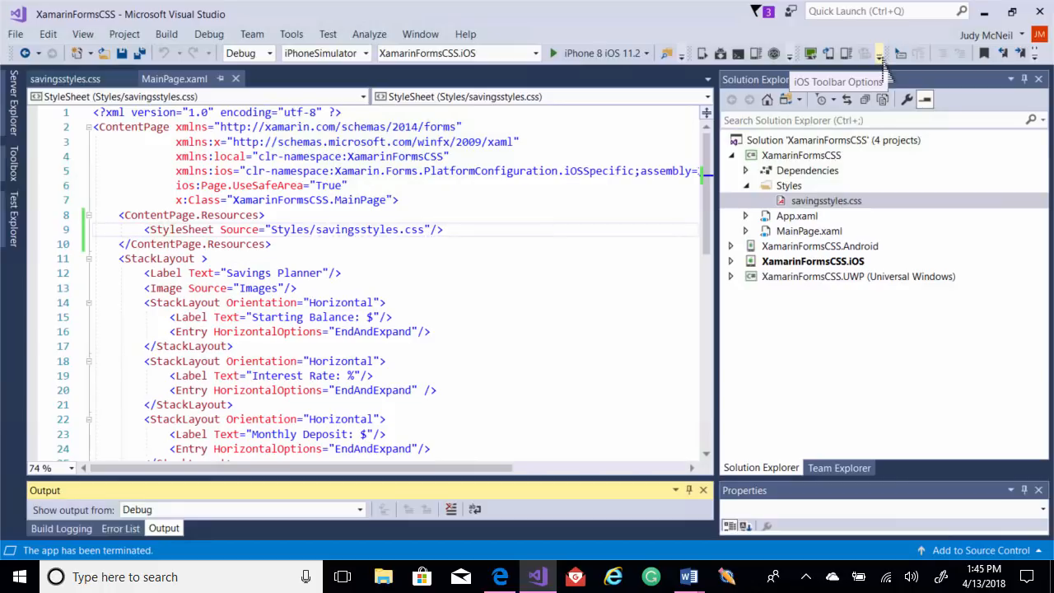
Start a .header rule in savingsstyles.css with font-size large
left_click(827, 201)
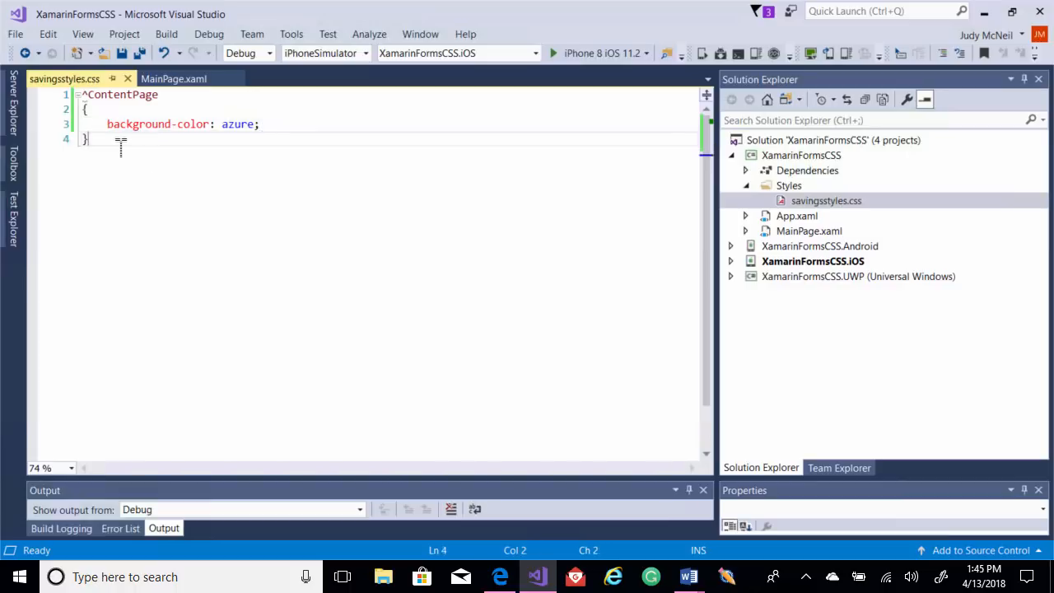
key("enter")
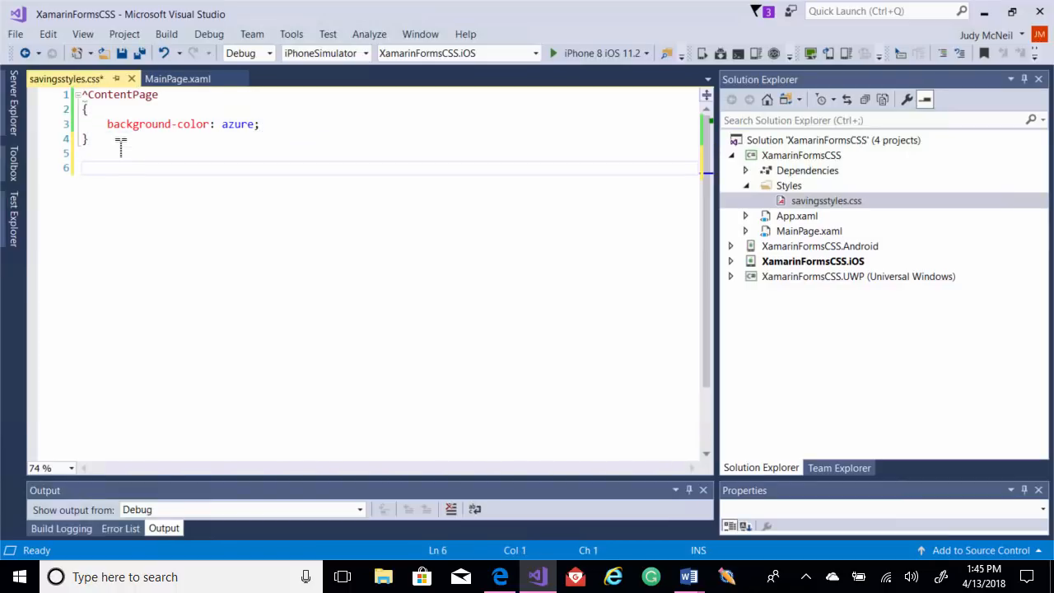
type(".header")
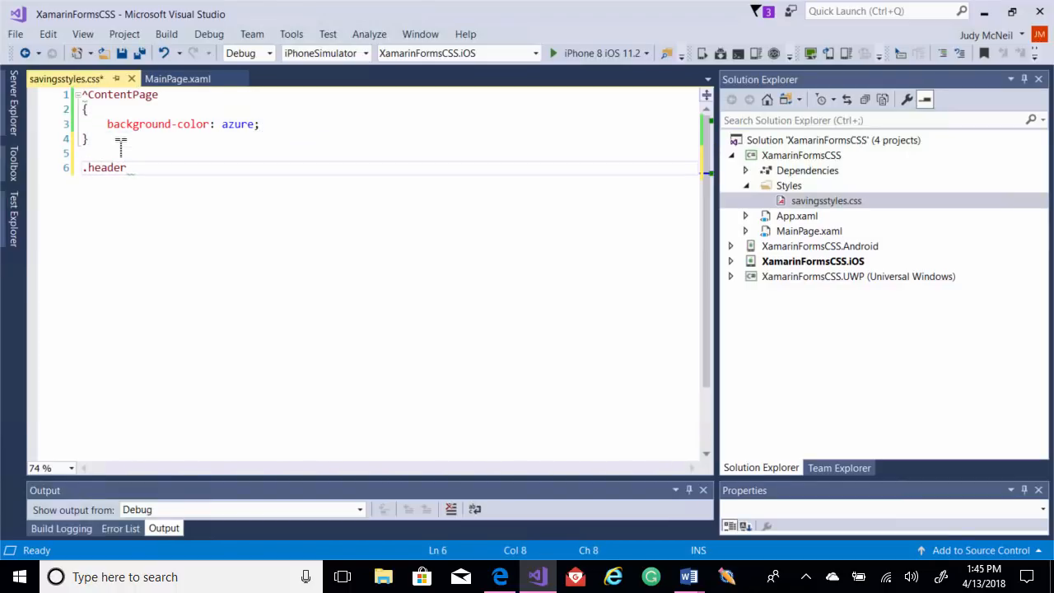
type("{")
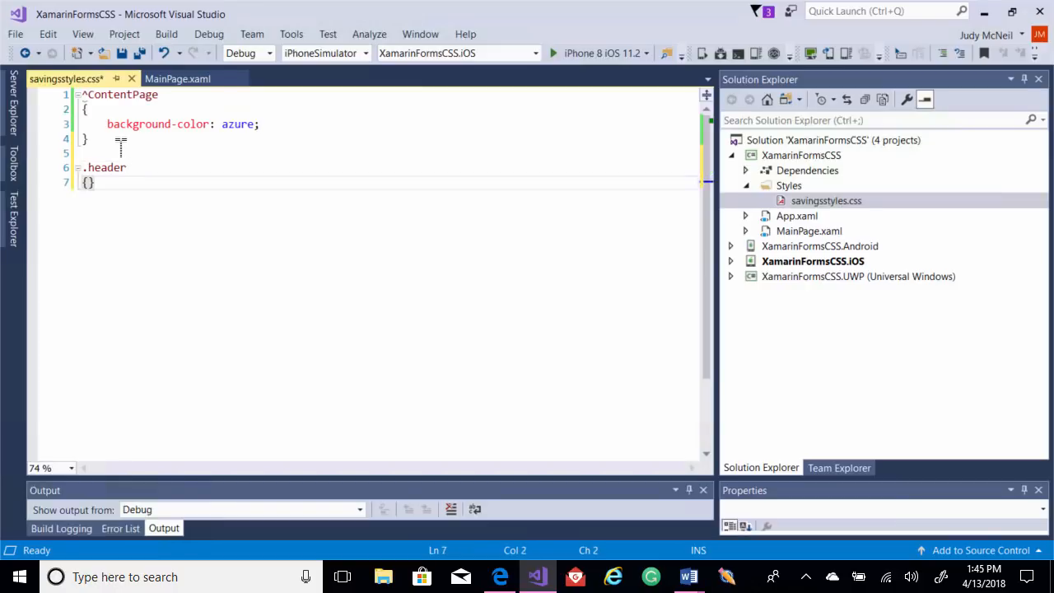
type("{")
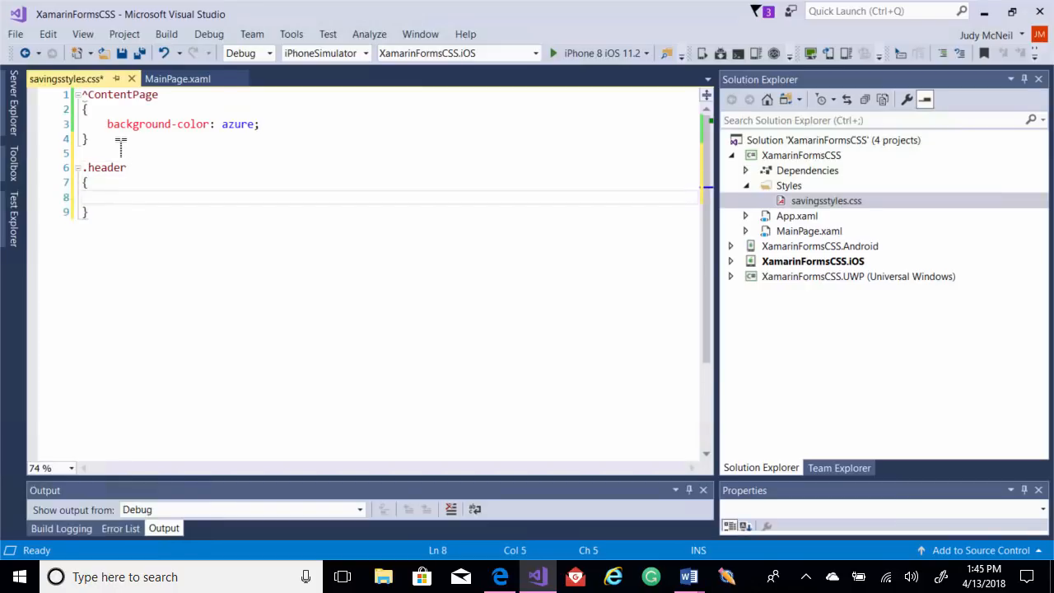
type("font")
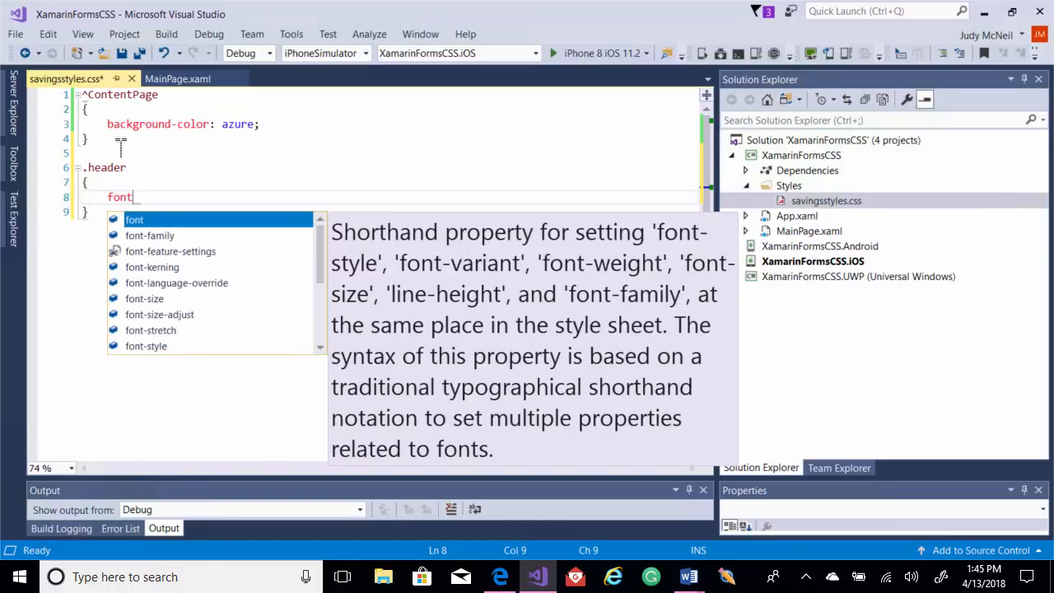
type("-")
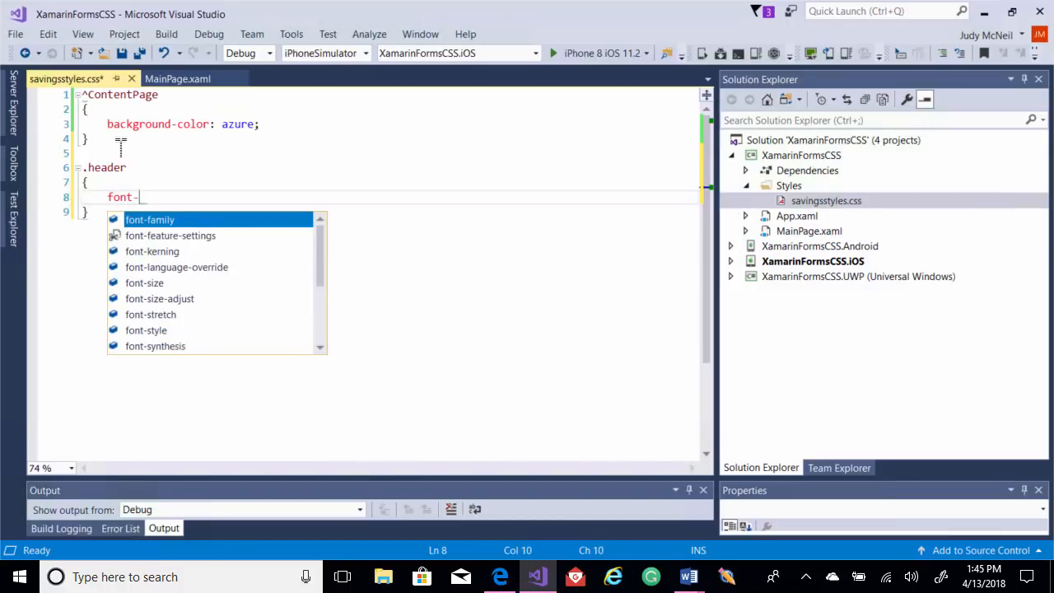
type("size:")
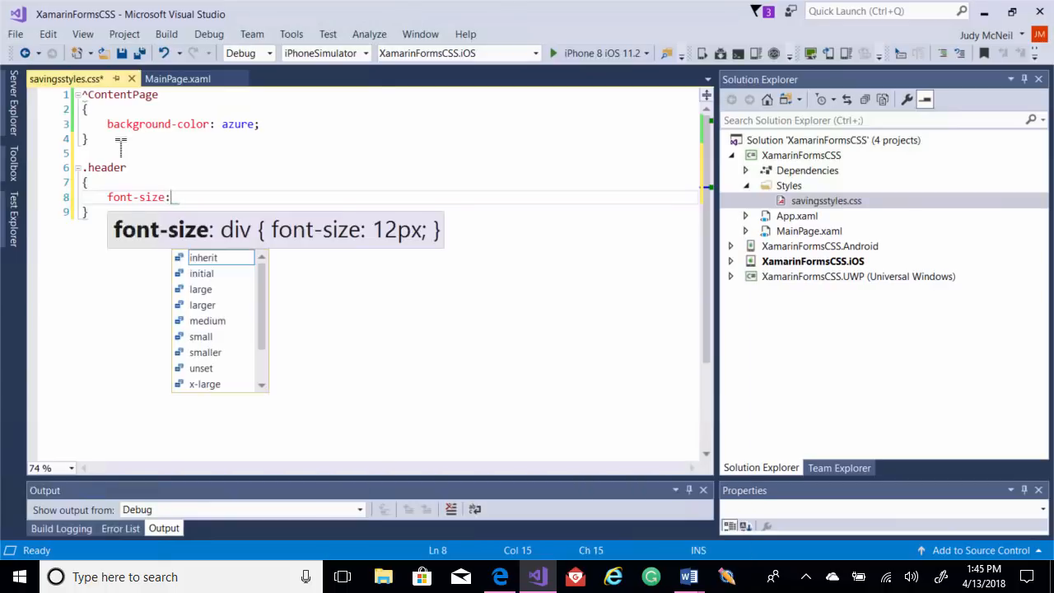
type("large;")
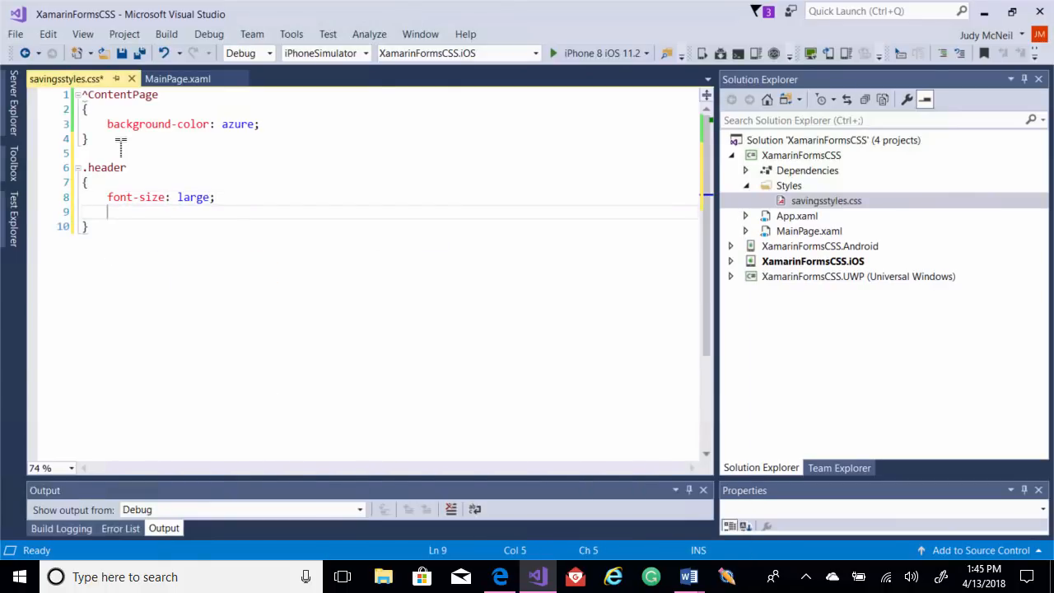
Add text-align: center and margin-bottom: 20 to the .header rule
type("t")
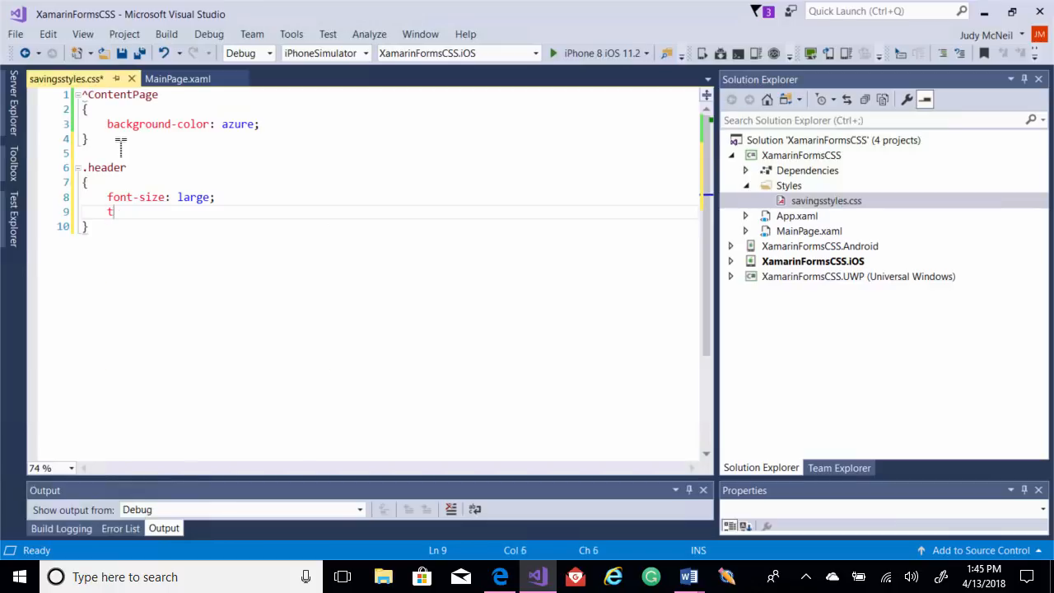
type("ext-align:")
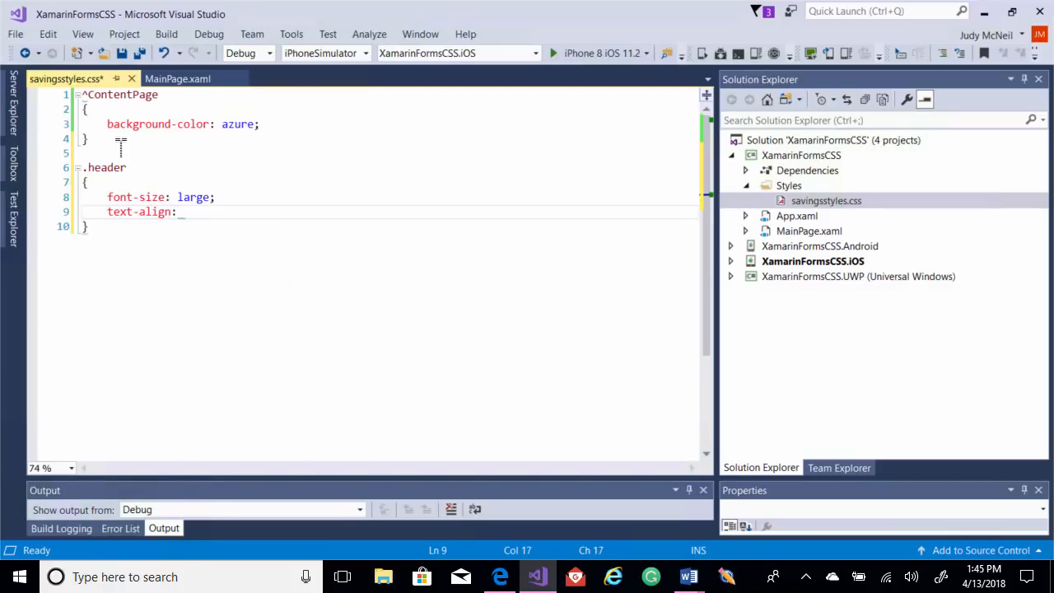
type("center;")
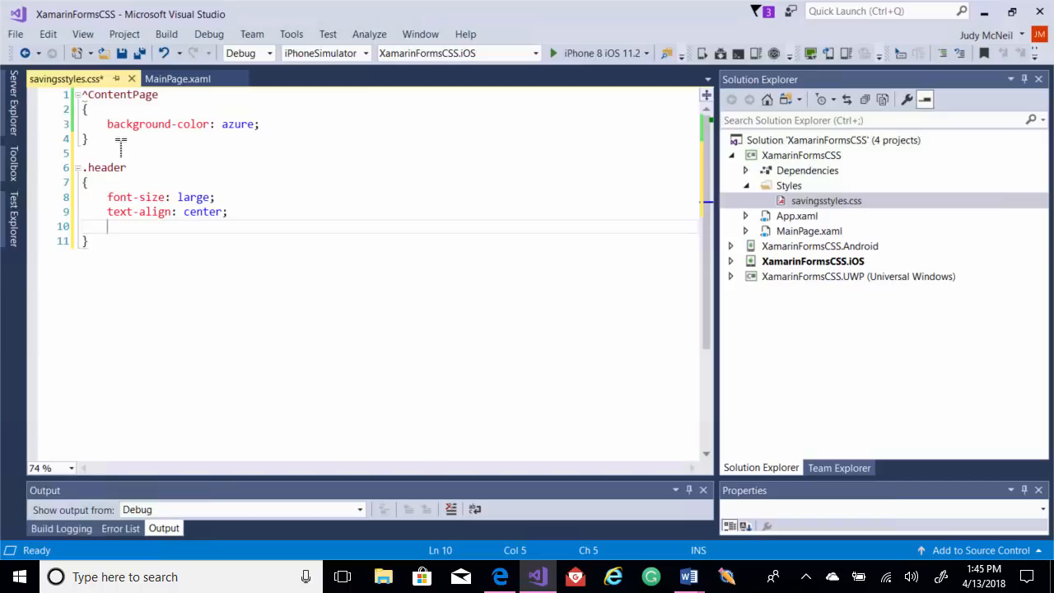
type("margin-bott")
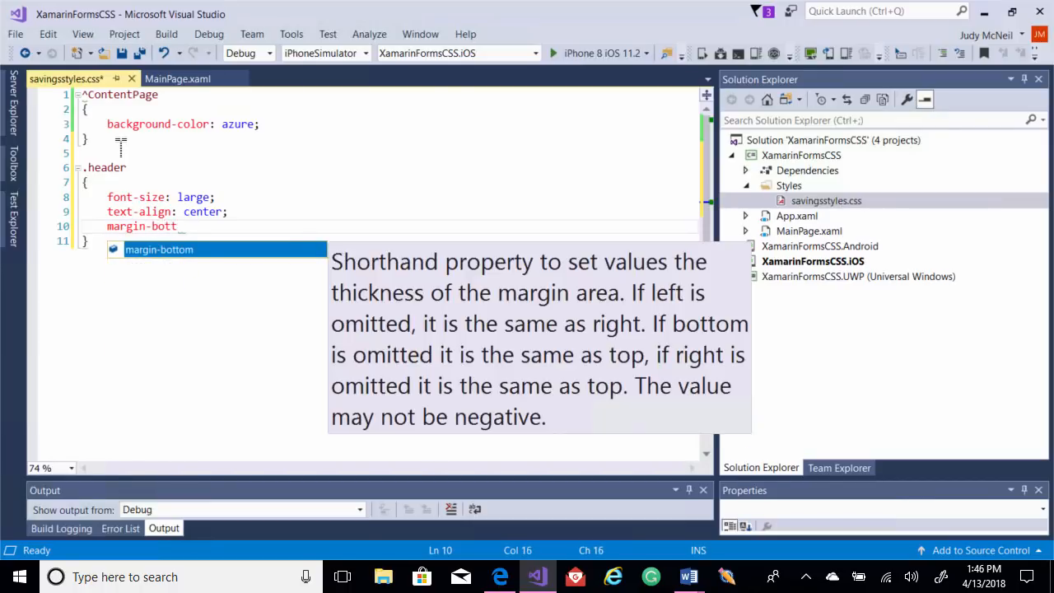
type(":")
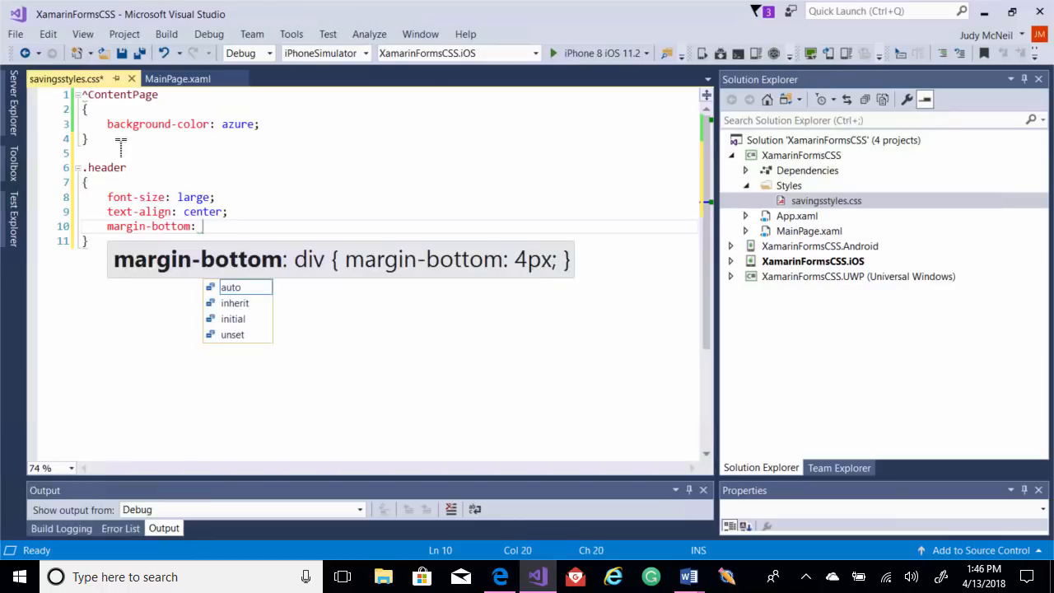
type("20;")
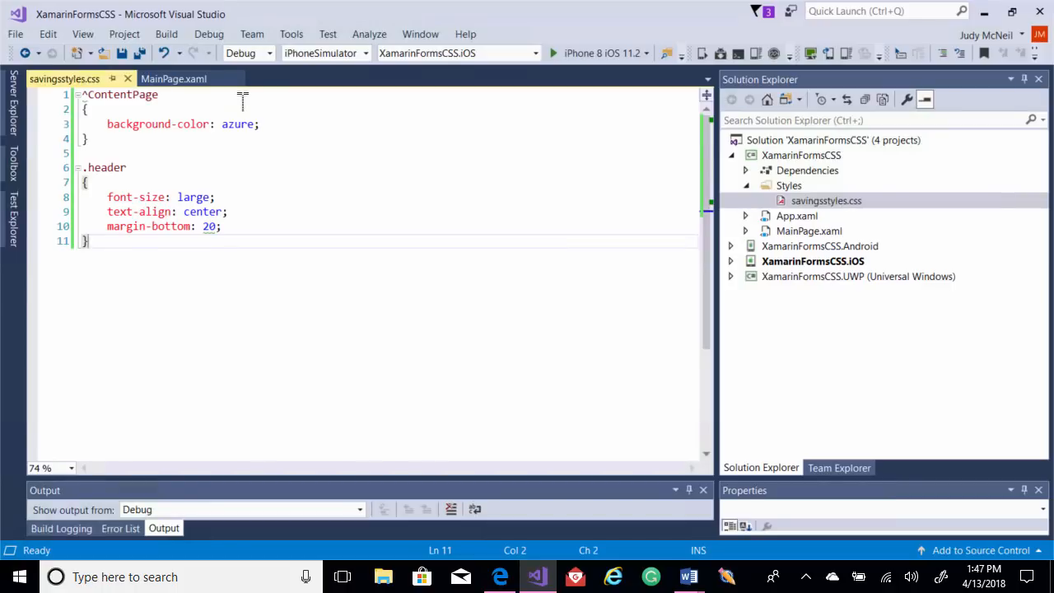
Add StyleClass="header" to the Savings Planner label in MainPage.xaml
left_click(173, 79)
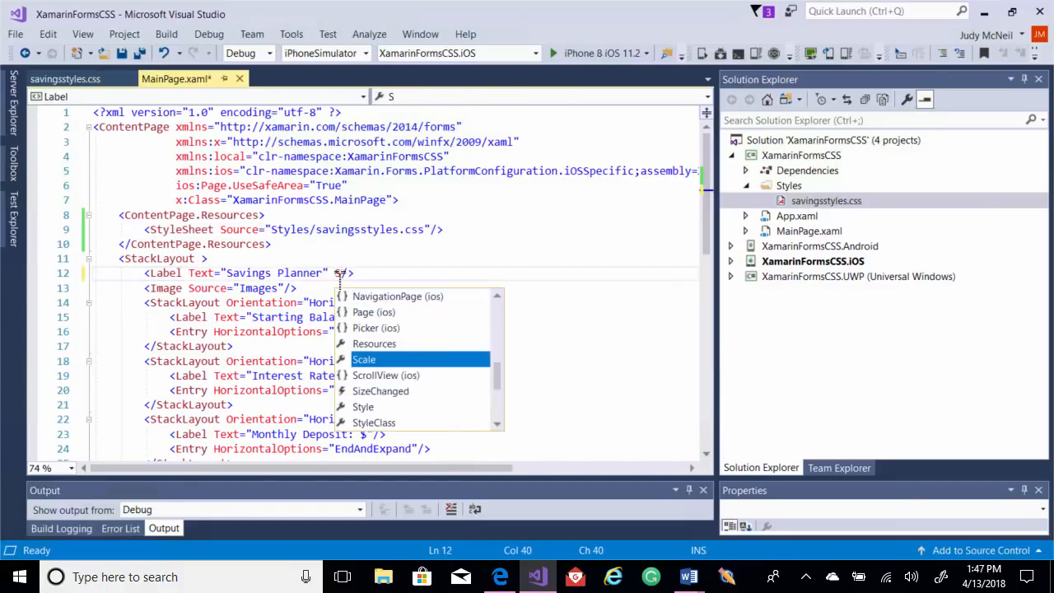
type("tyleClass=\"header")
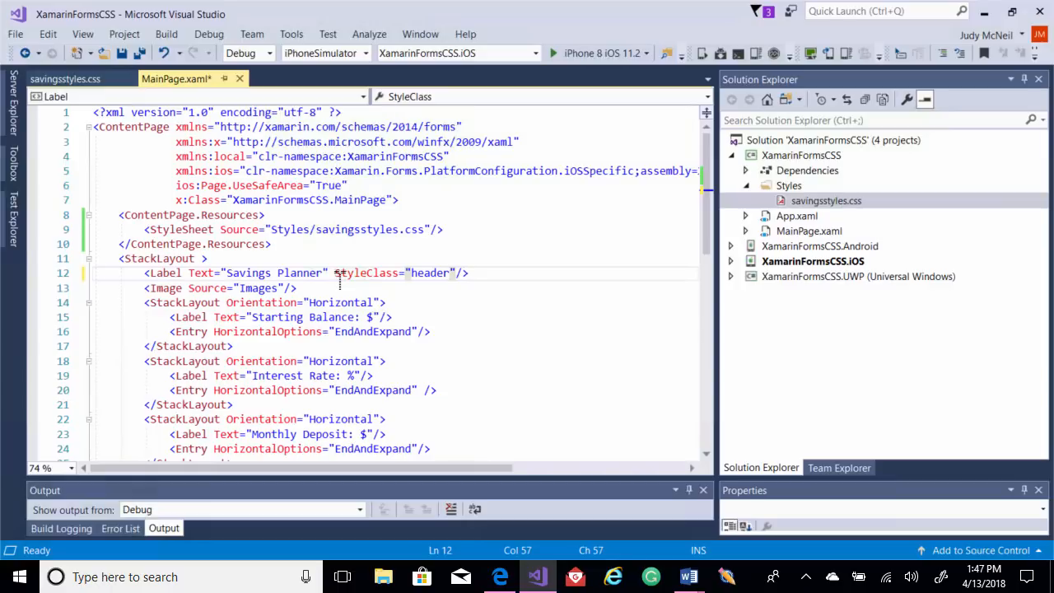
mouse_move(597, 53)
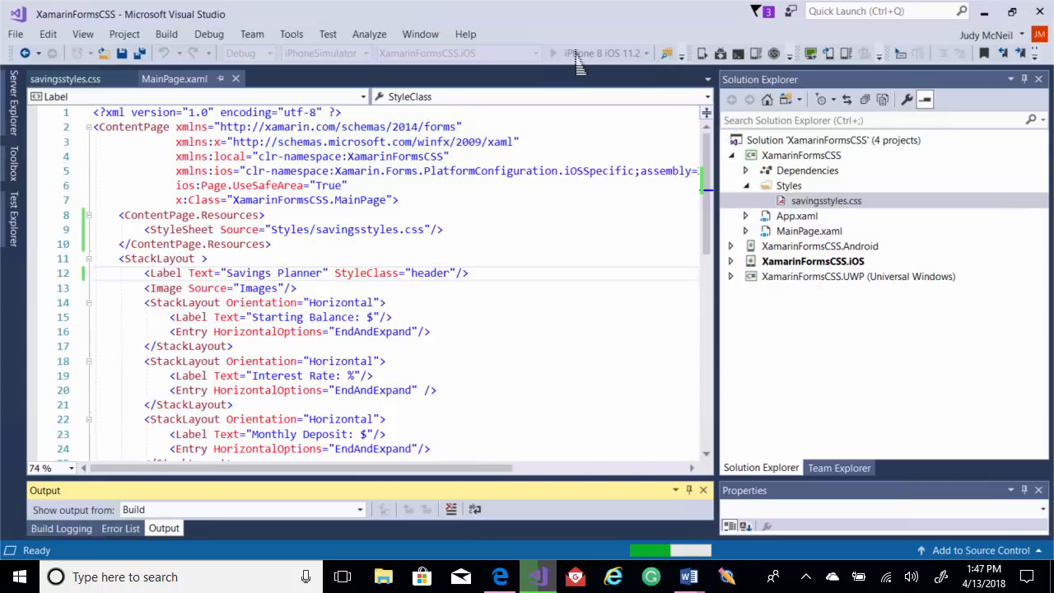
Run the app on the iPhone 8 iOS 11.2 simulator, then stop debugging
left_click(554, 53)
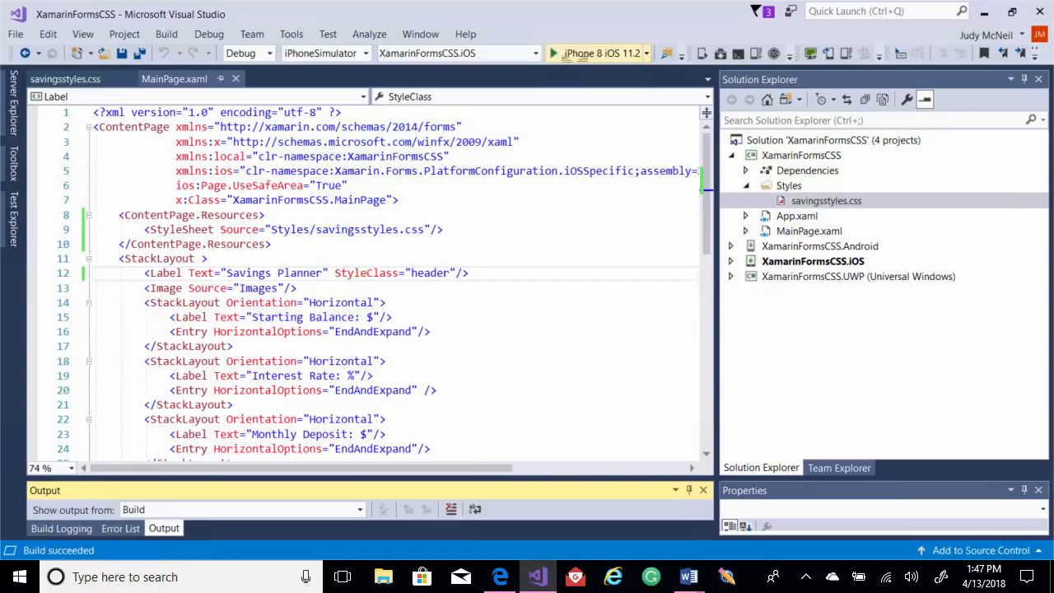
left_click(553, 52)
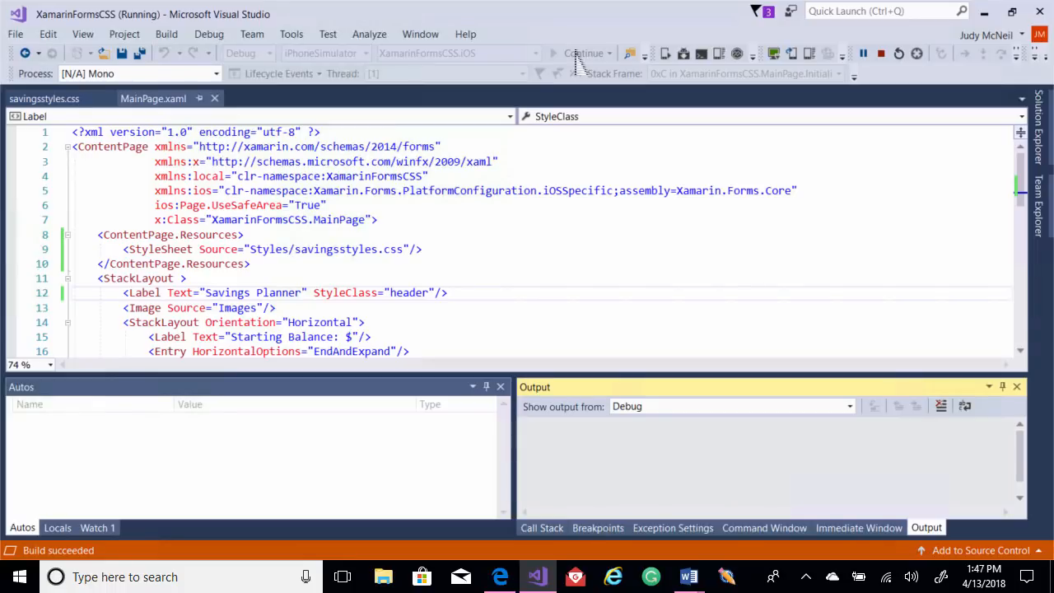
left_click(731, 406)
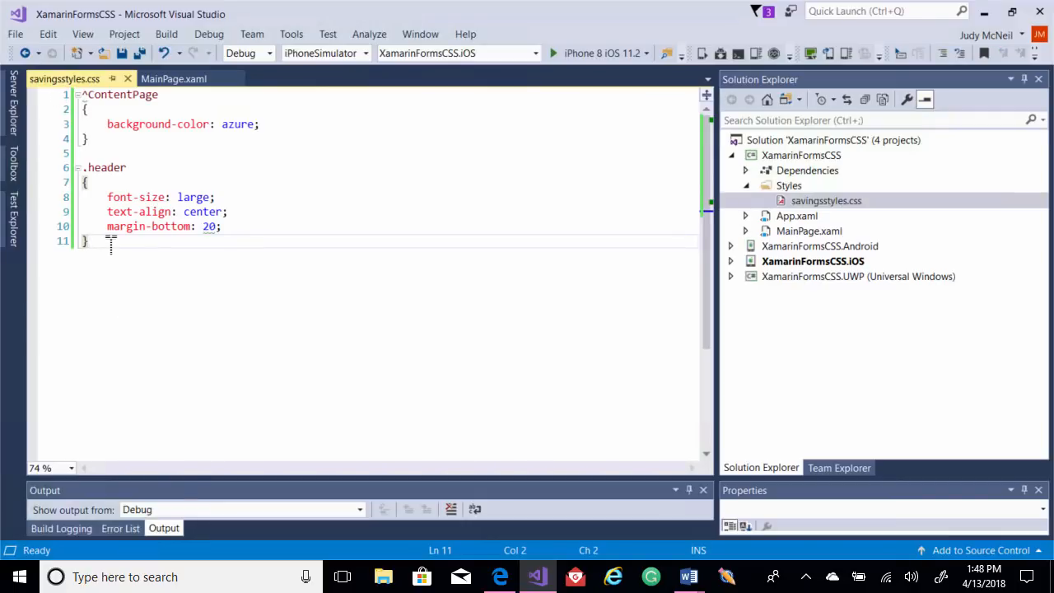
Add a stacklayout.outer rule with padding 20 below the .header rule
key("Enter")
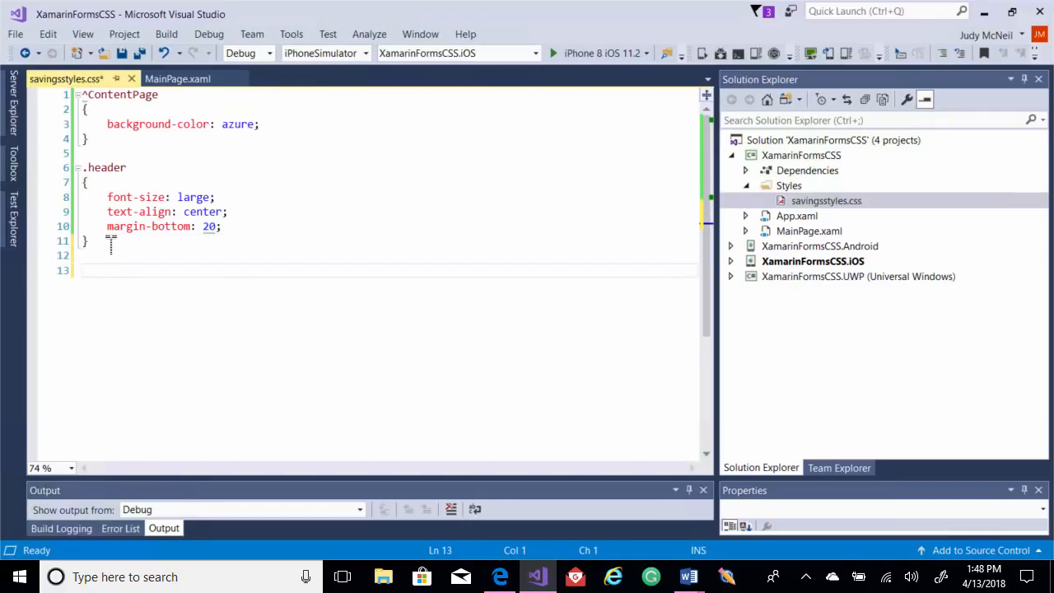
type("stacj")
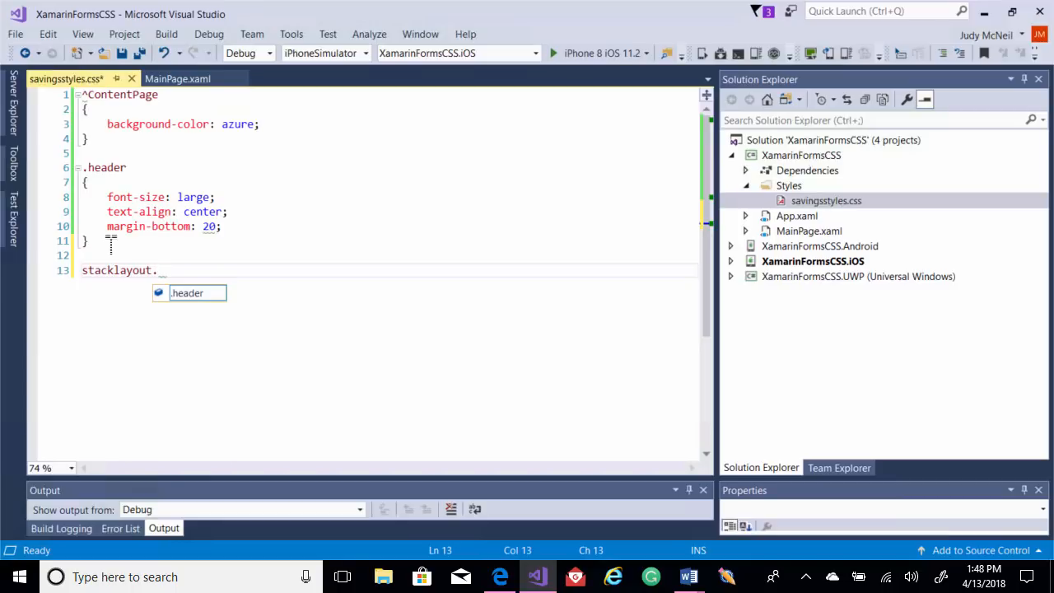
type("outer")
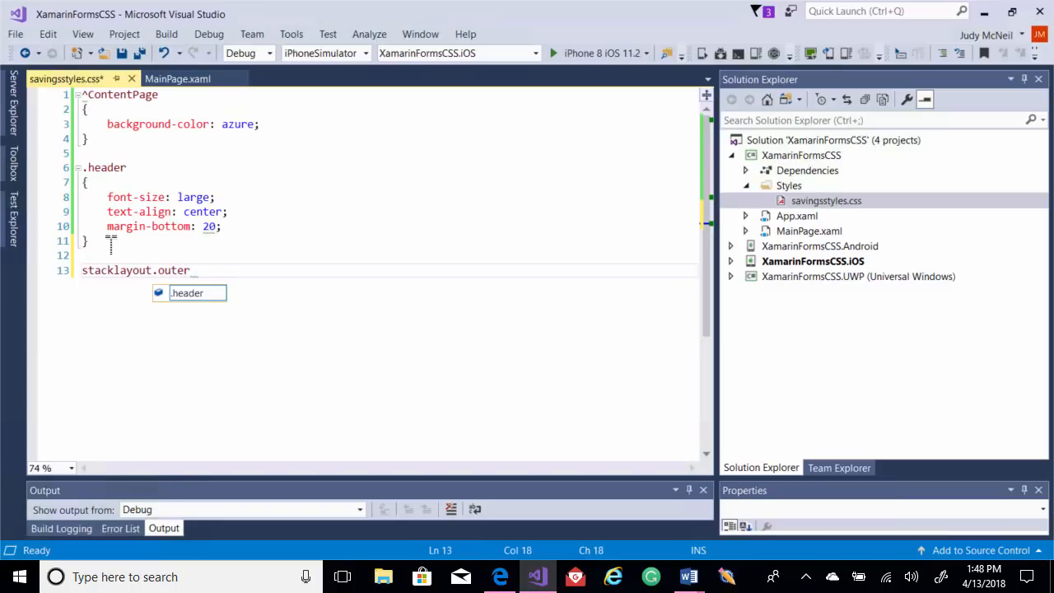
type("{")
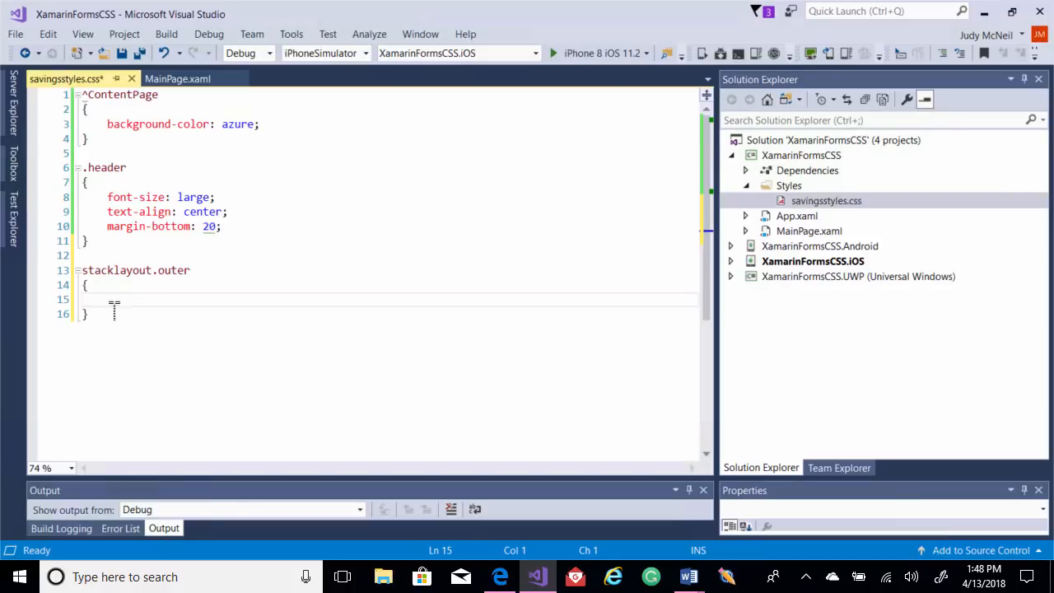
type("padding")
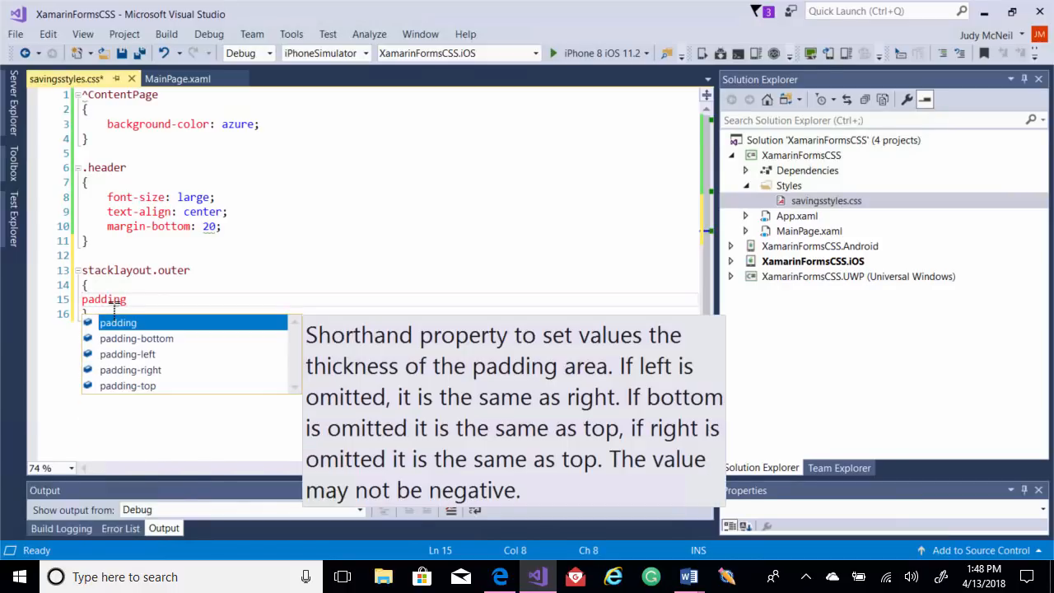
type(": 20")
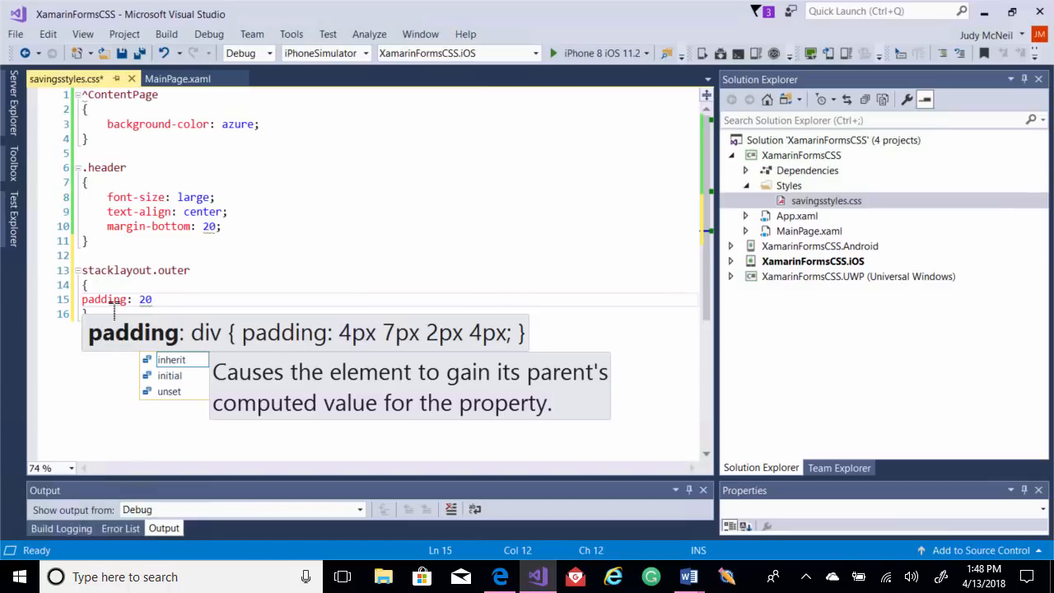
type(";")
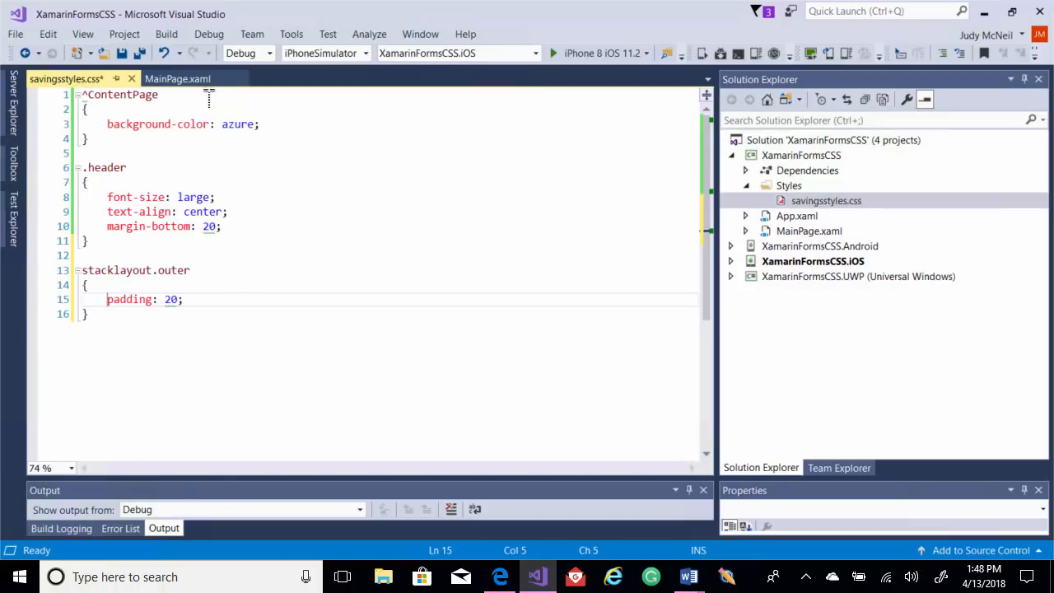
Give the top-level StackLayout in MainPage.xaml StyleClass="outer"
left_click(177, 78)
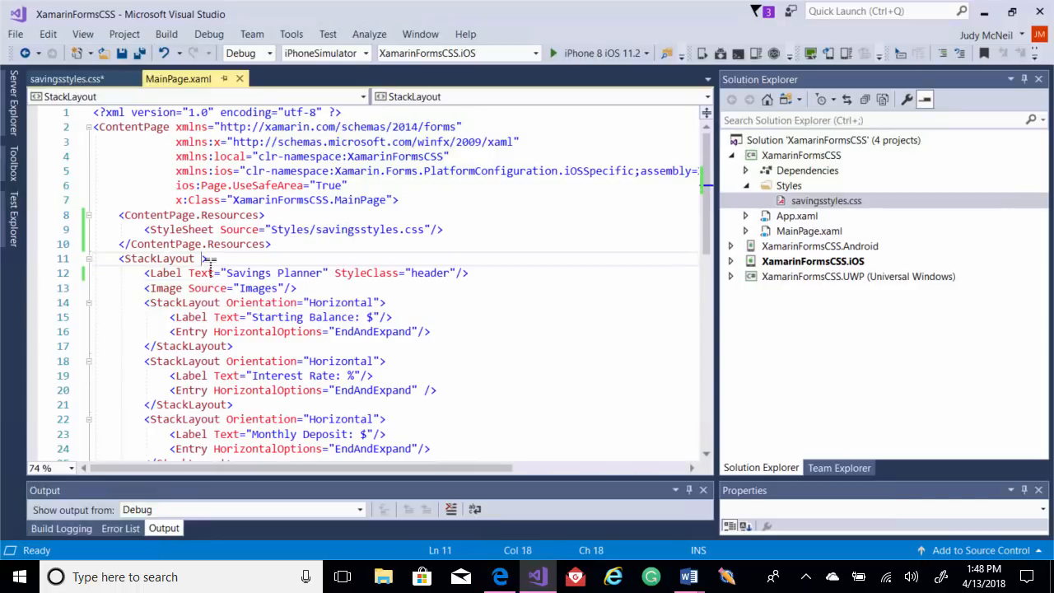
type("StyleClass")
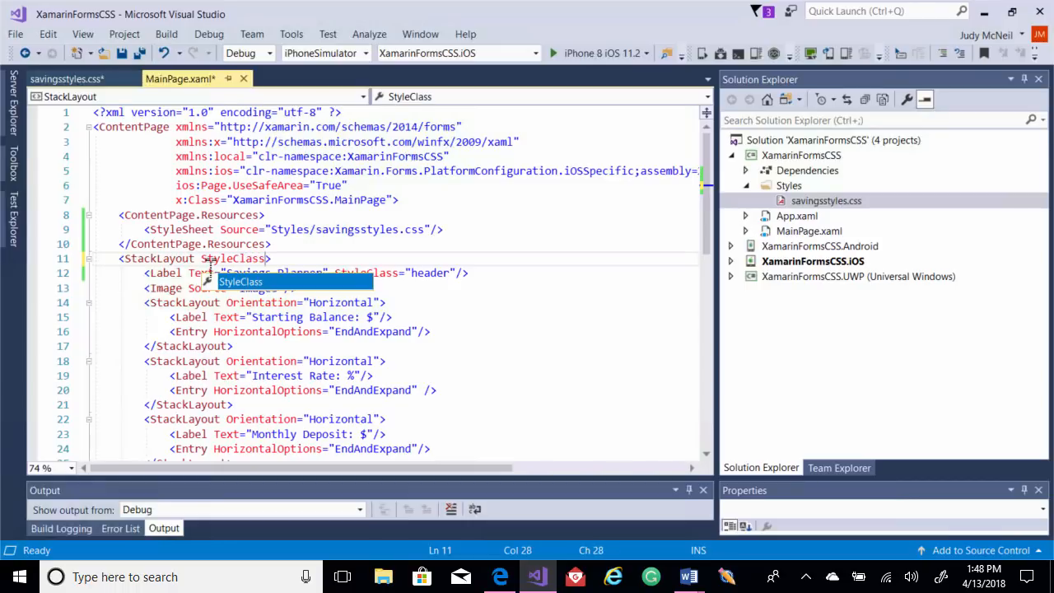
key("Tab")
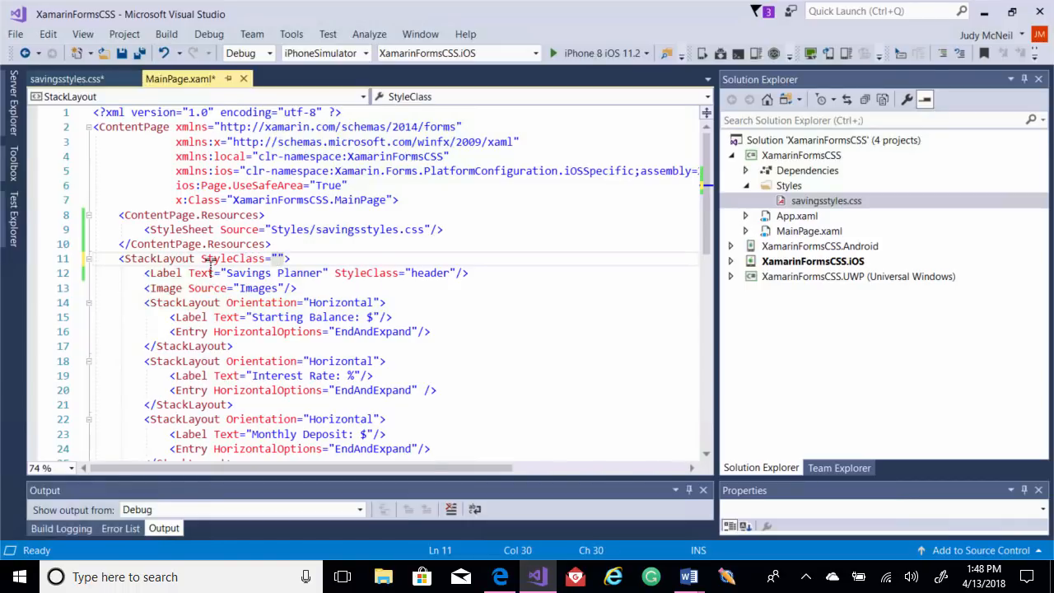
type("outer")
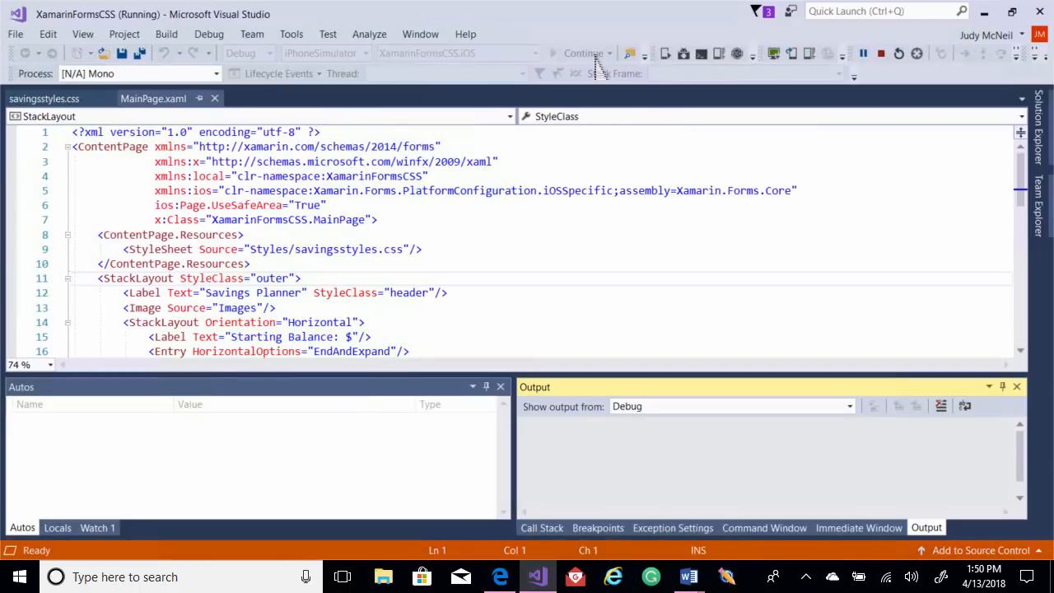
mouse_move(775, 53)
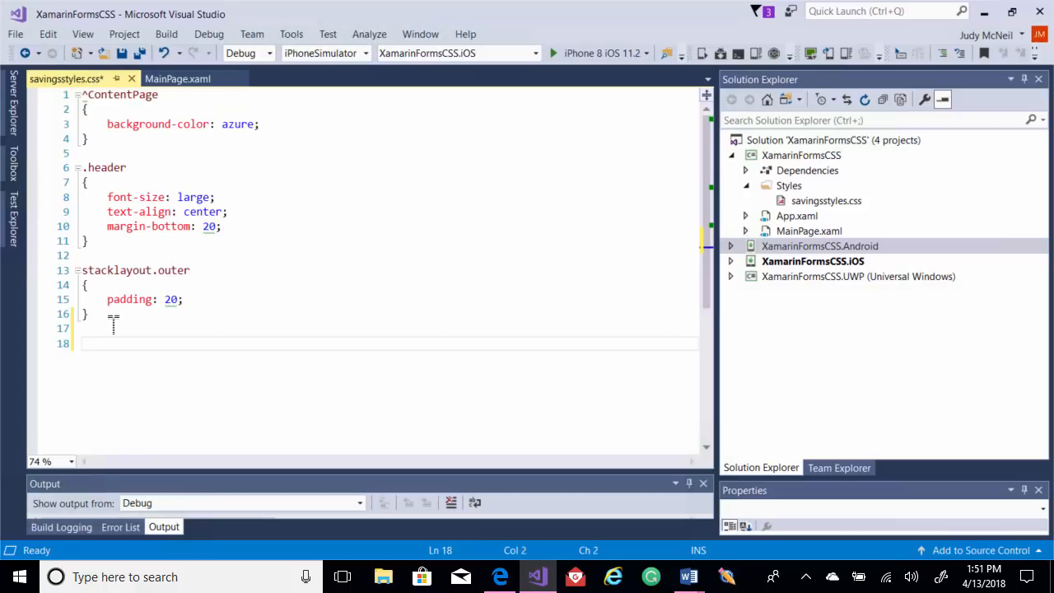
Add an entry rule with width 150, leaving blank lines after it
type("entry")
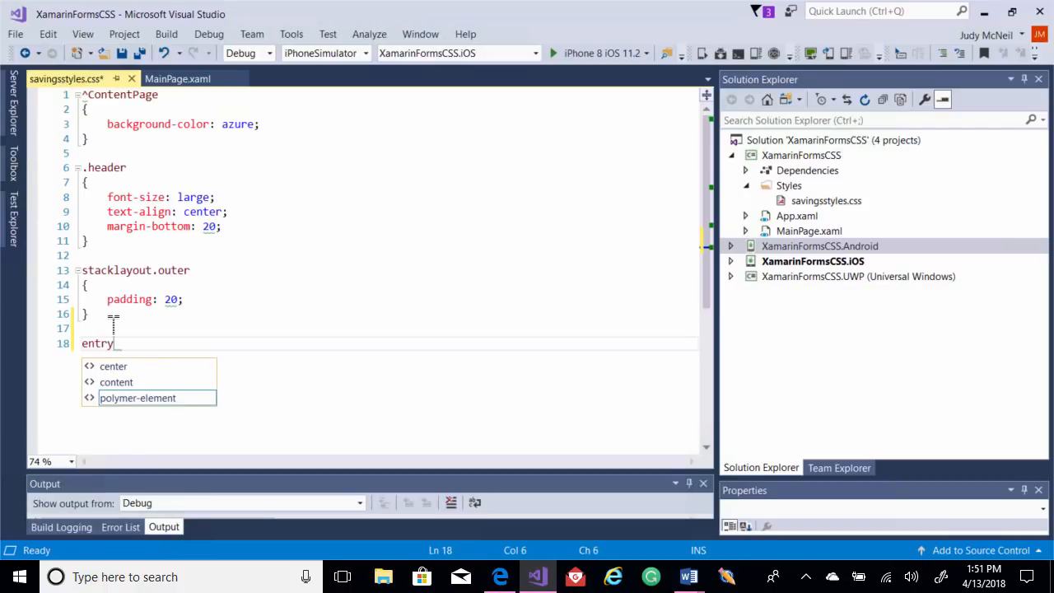
key("Escape")
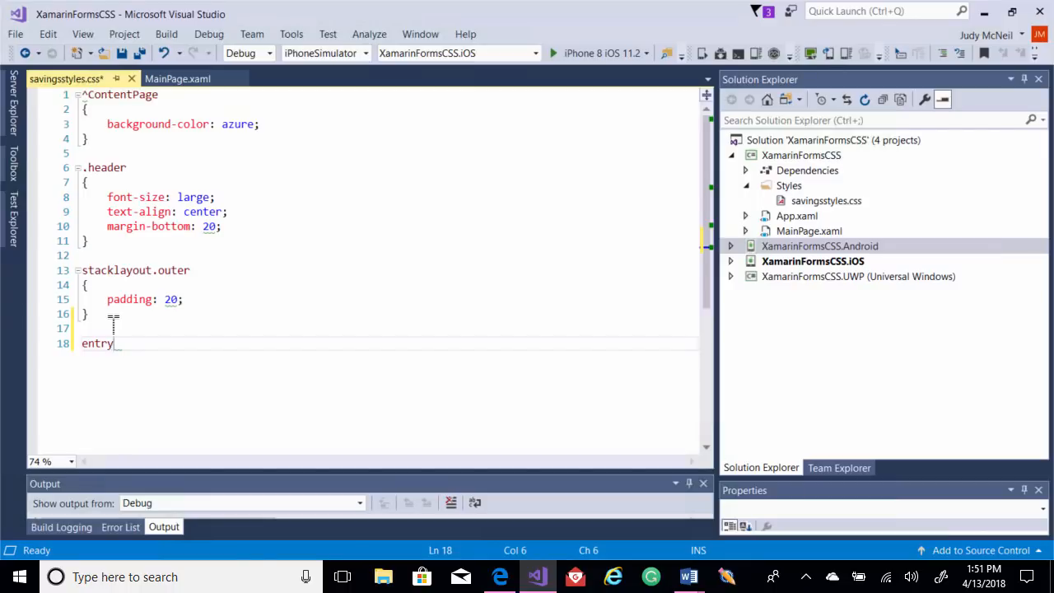
type("{")
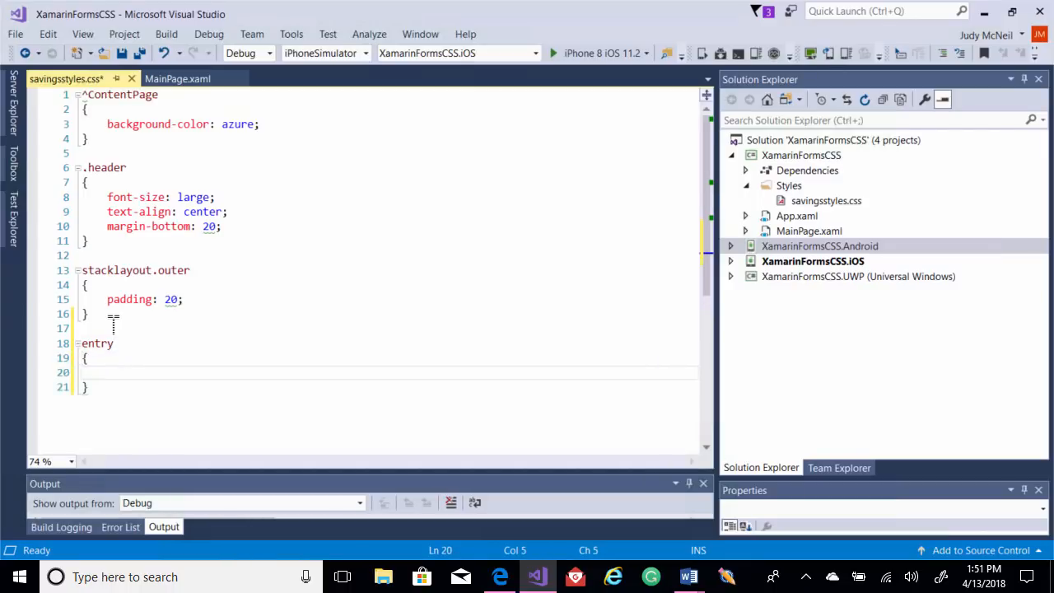
type("width: 150")
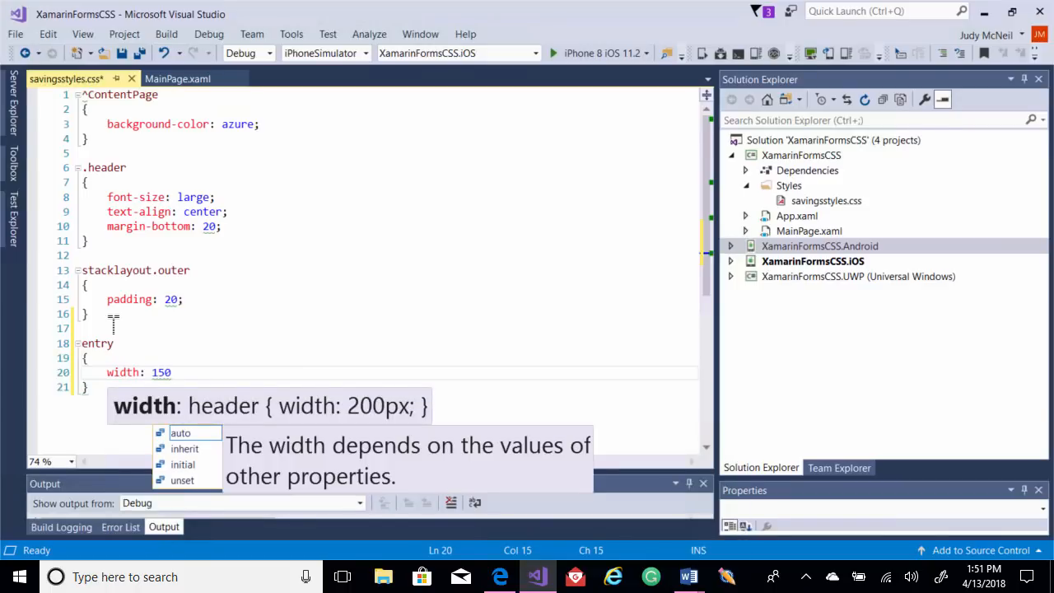
type(";")
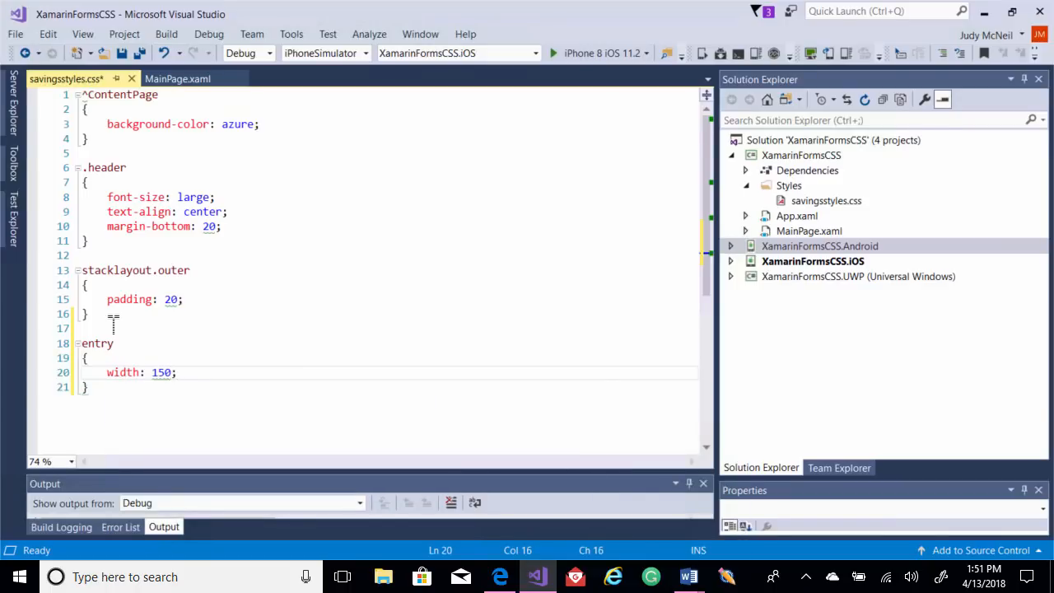
key("enter")
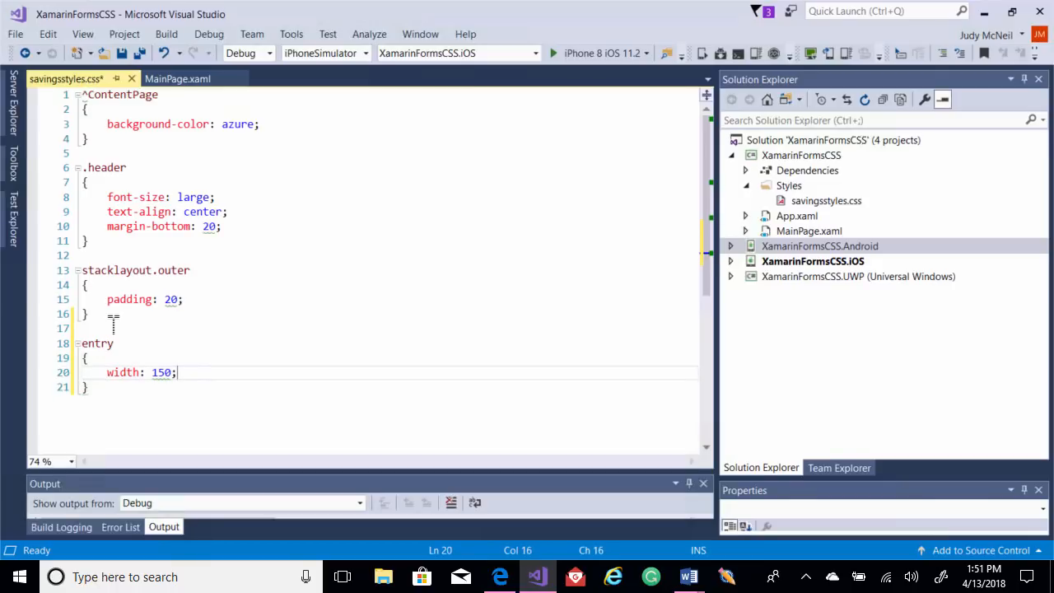
scroll("down", 3)
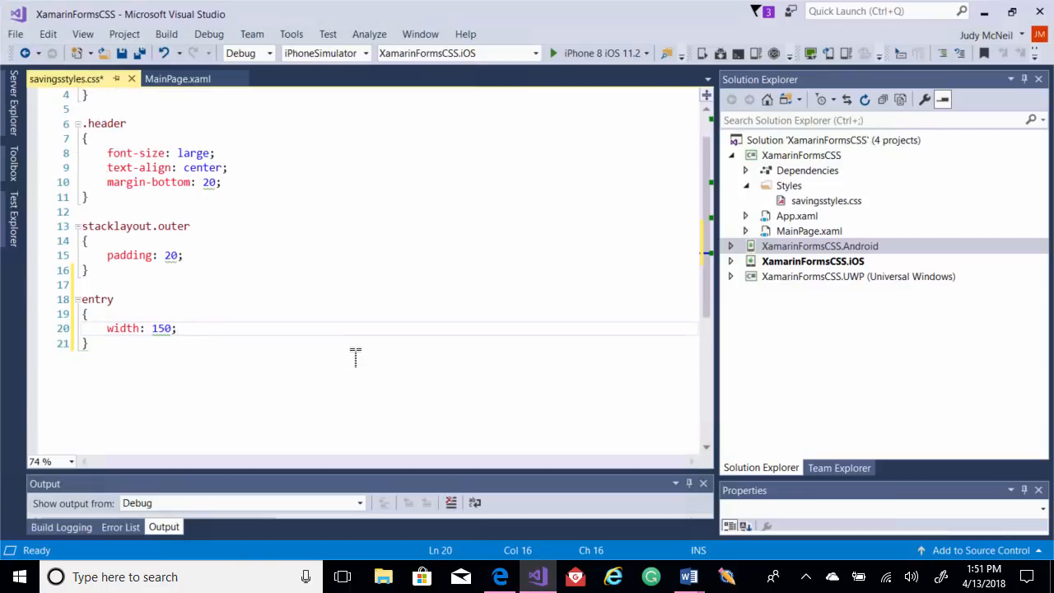
left_click(92, 344)
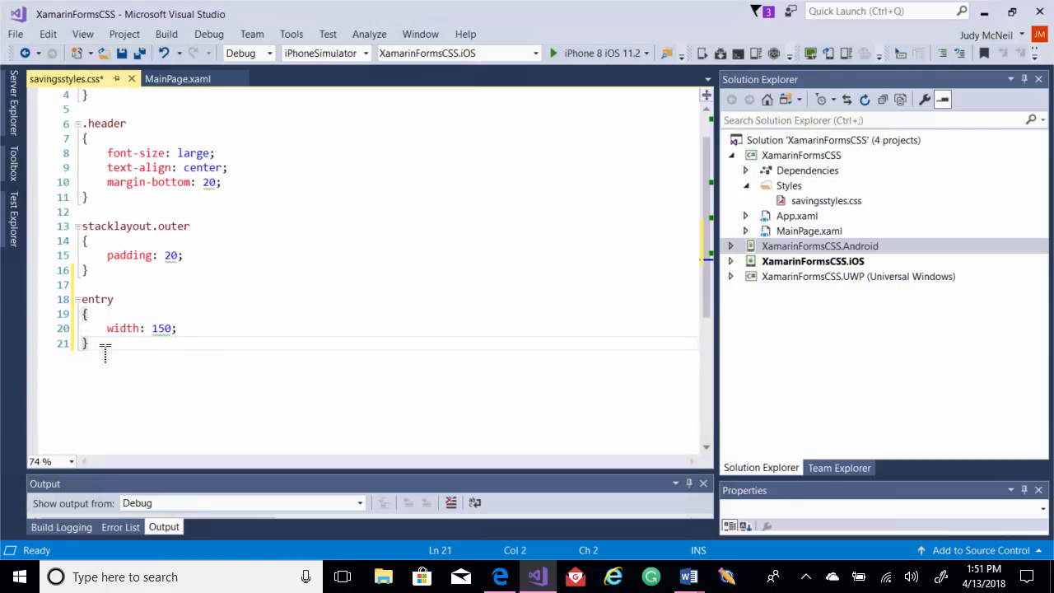
key("enter")
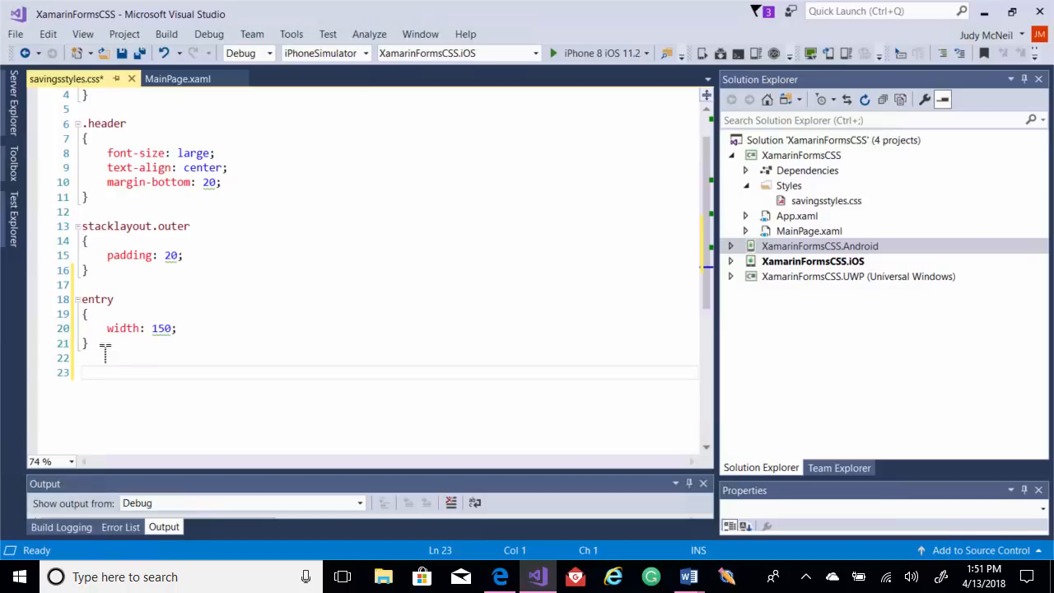
Write the #boxline rule: background-color black, height 3, margin-top 20, margin-bottom 20
type("#")
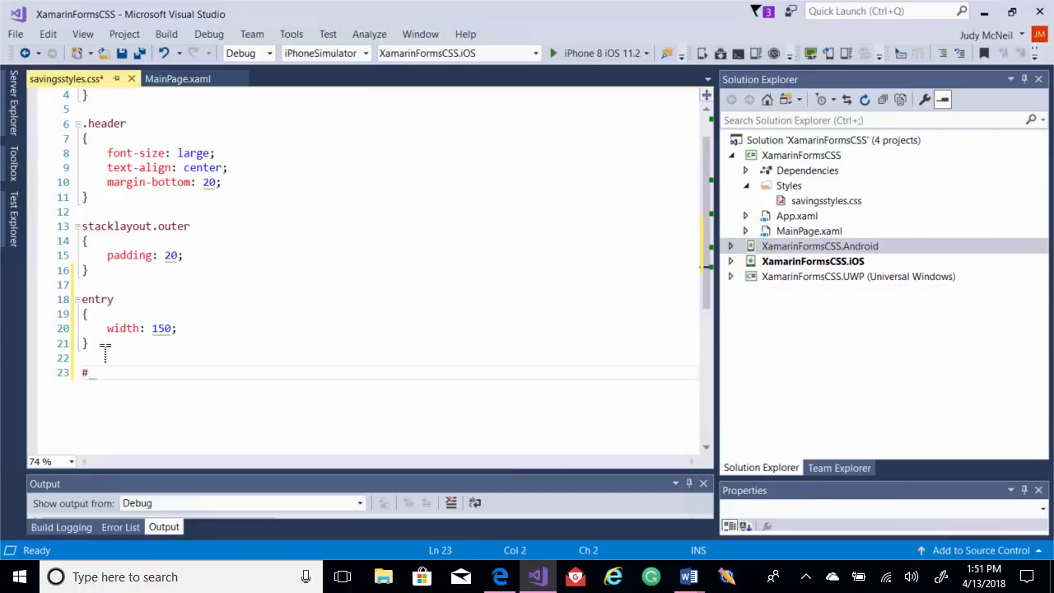
type("box1")
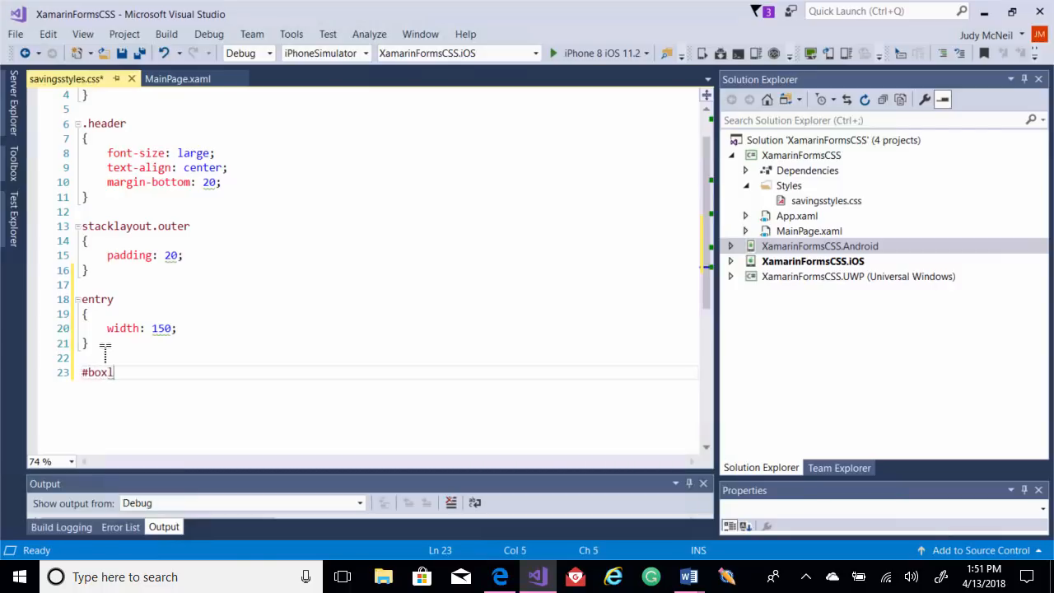
type("ine")
type("{")
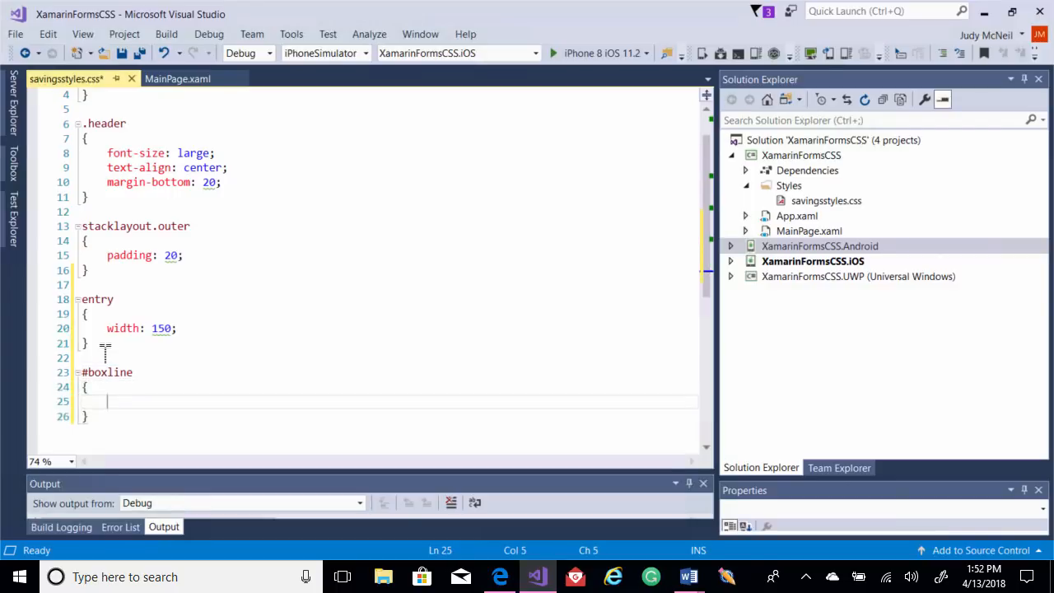
type("backgro")
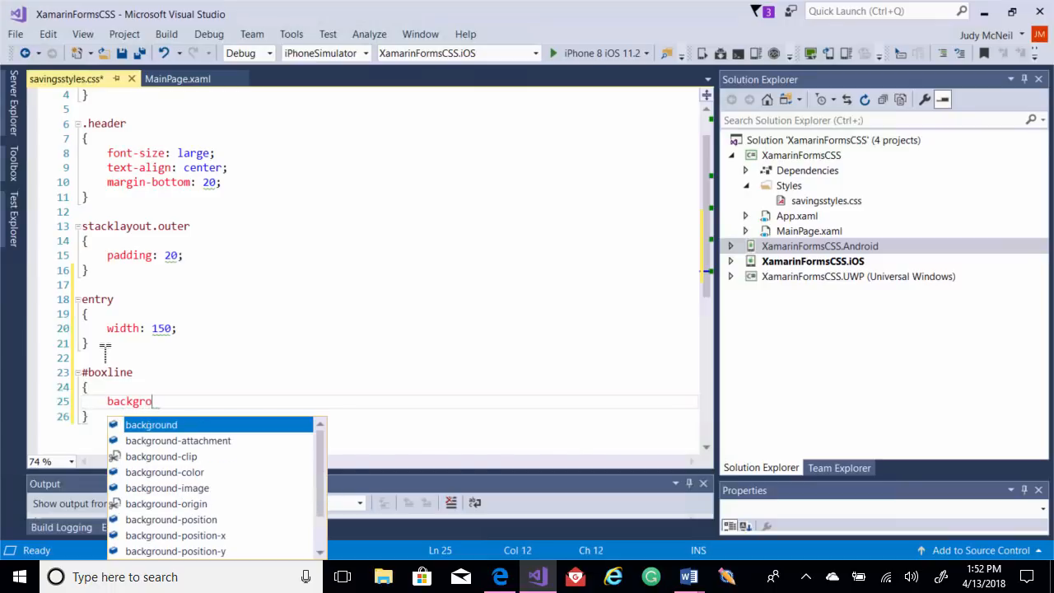
type("und")
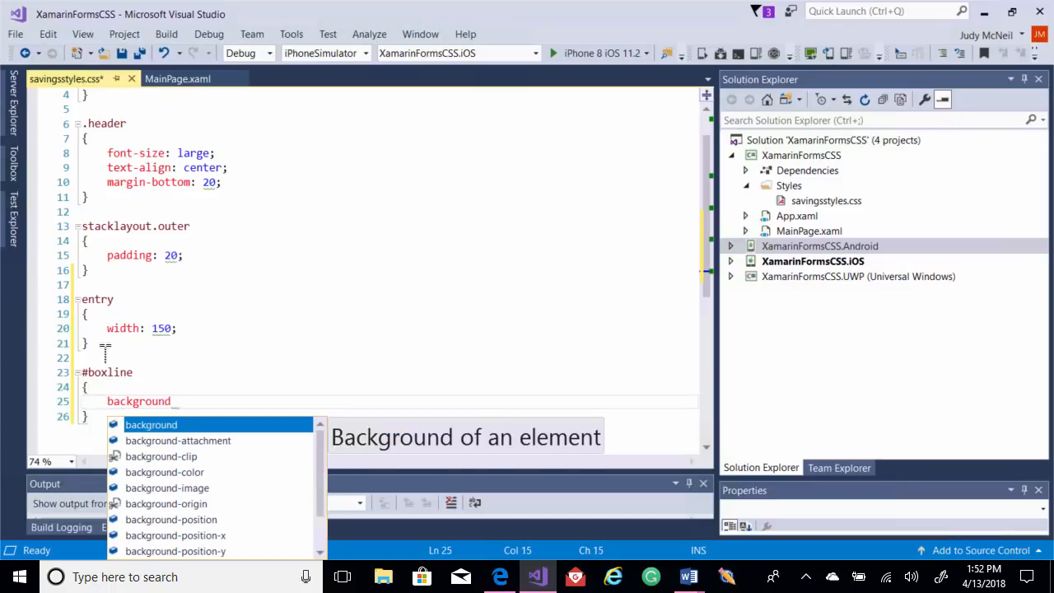
type("-color: b")
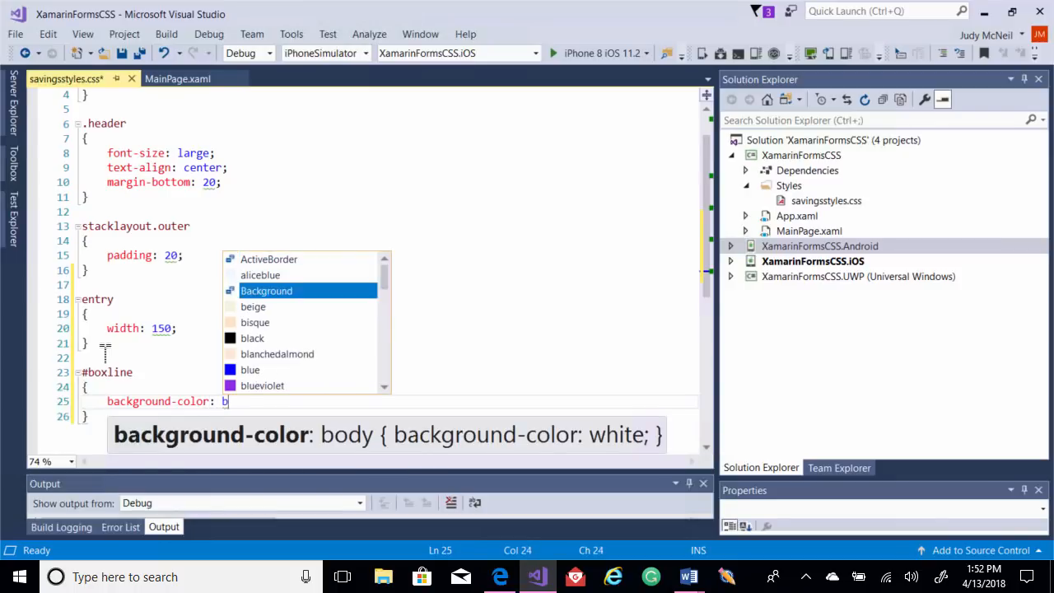
type("lack;")
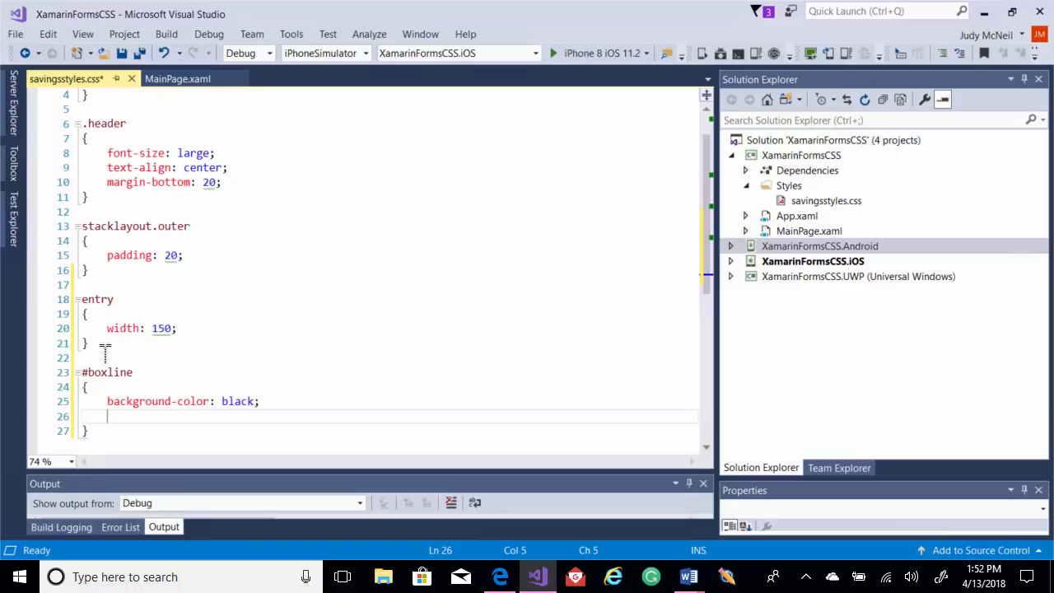
type("height: 3;")
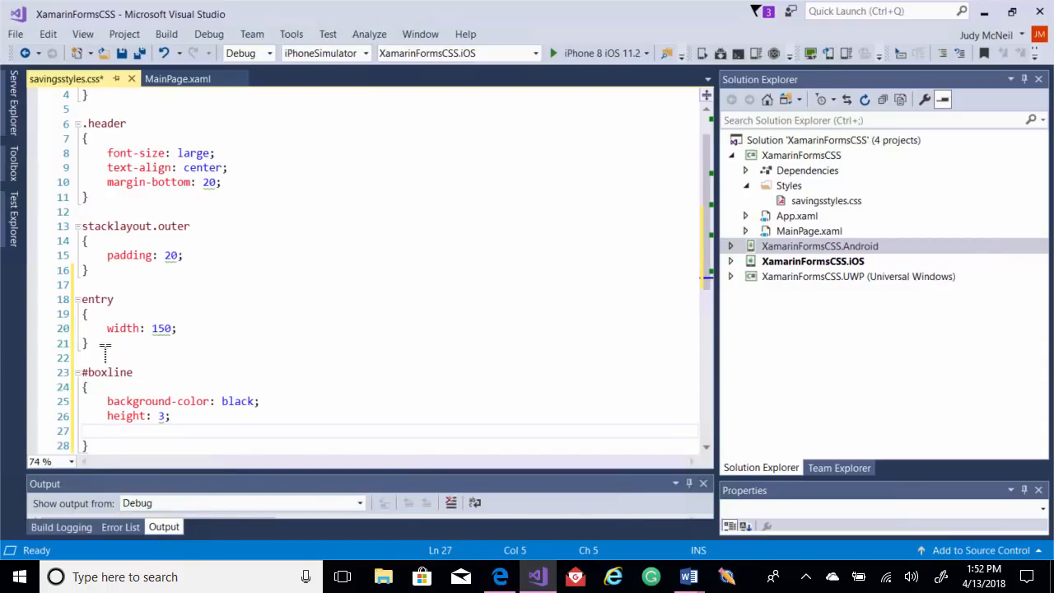
type("margin-top:")
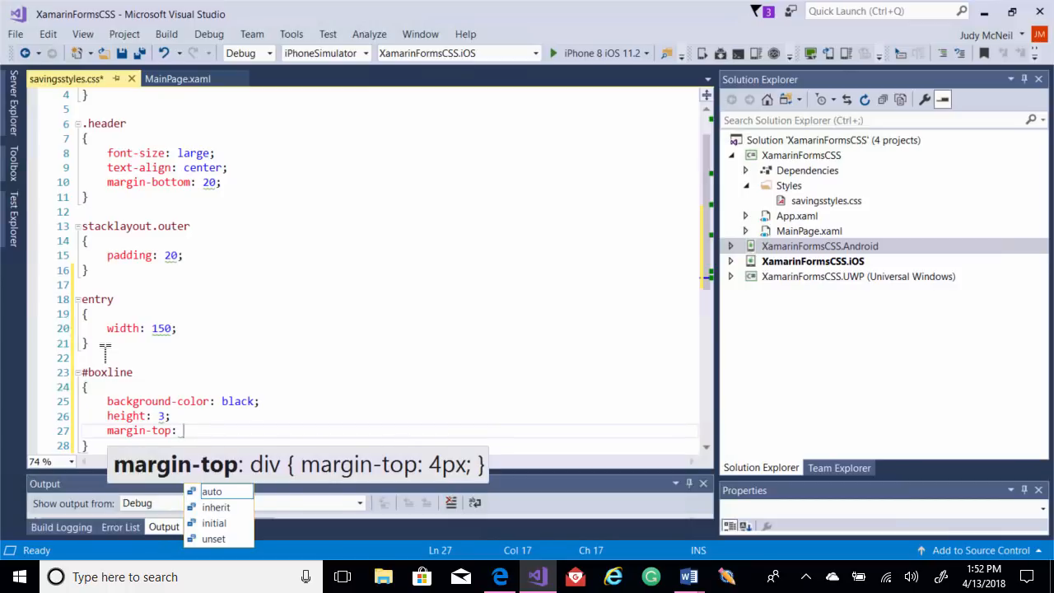
type("20;")
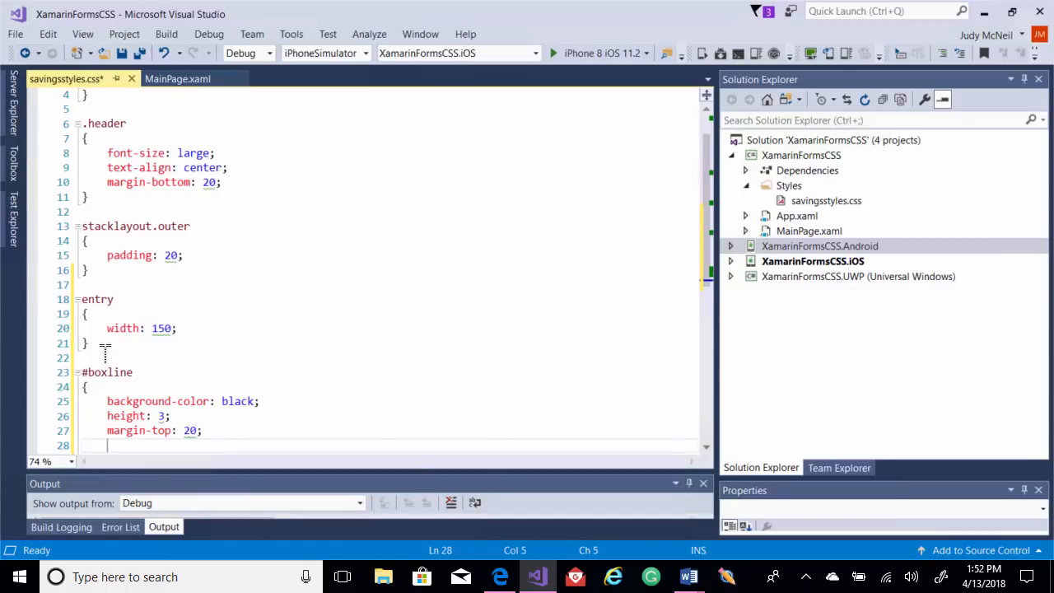
type("margin-bottom: 20;")
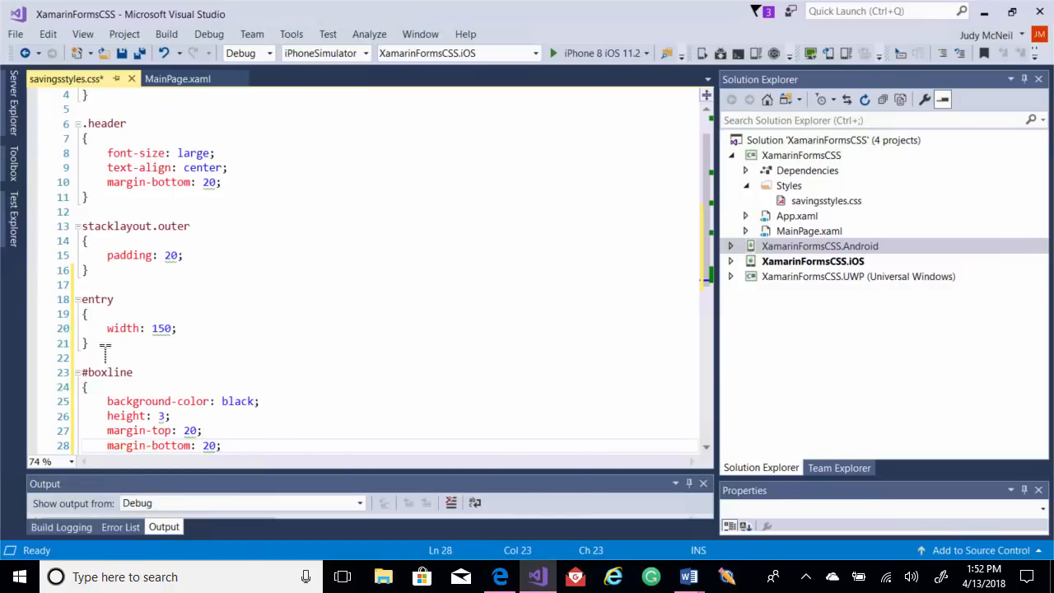
mouse_move(256, 334)
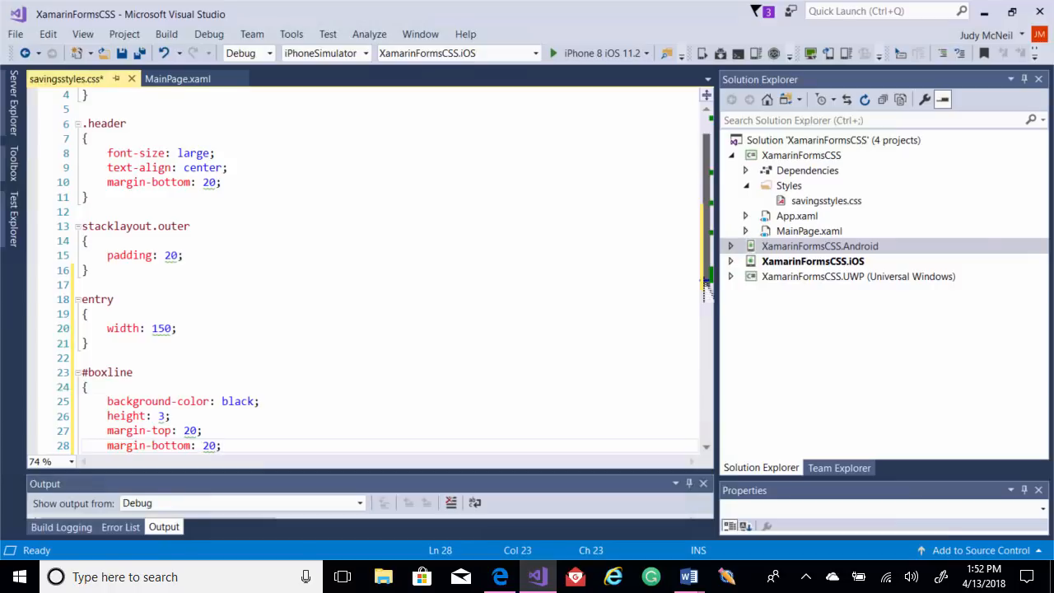
scroll("down", 3)
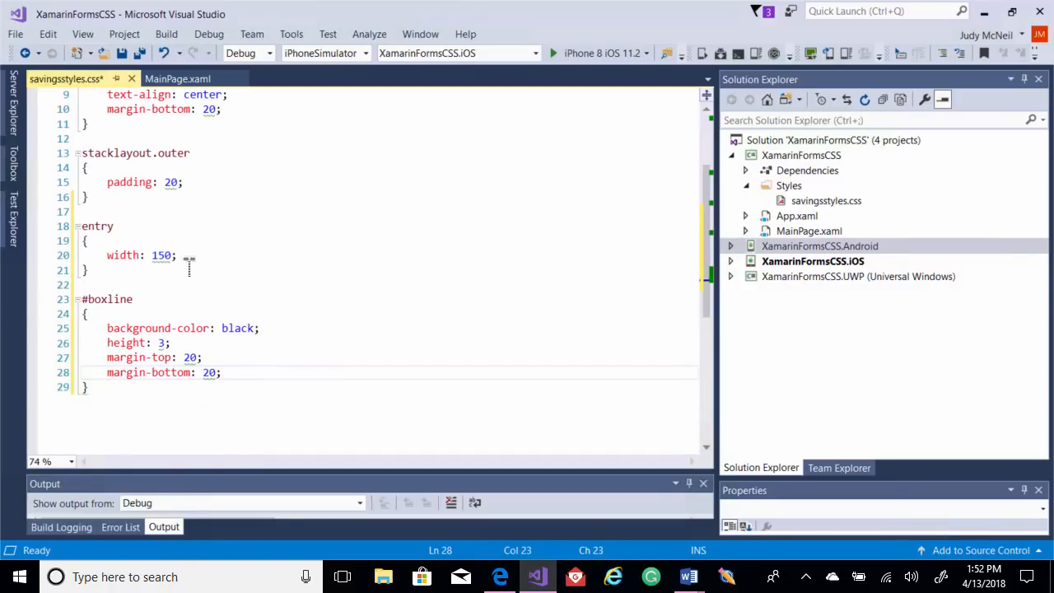
mouse_move(235, 270)
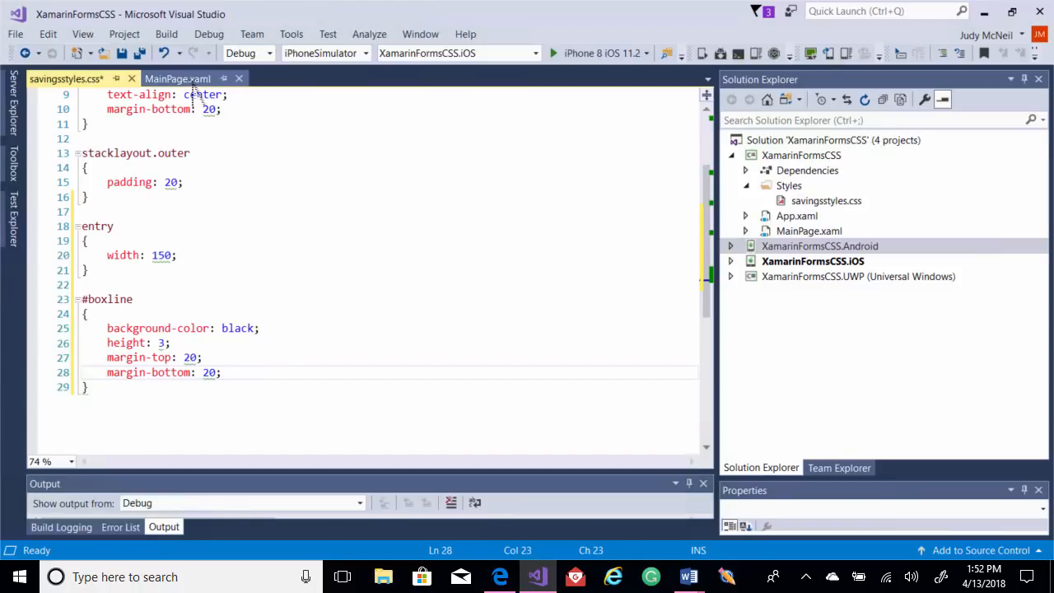
Return to MainPage.xaml and scroll down to the outer StackLayout and boxline BoxView
left_click(177, 78)
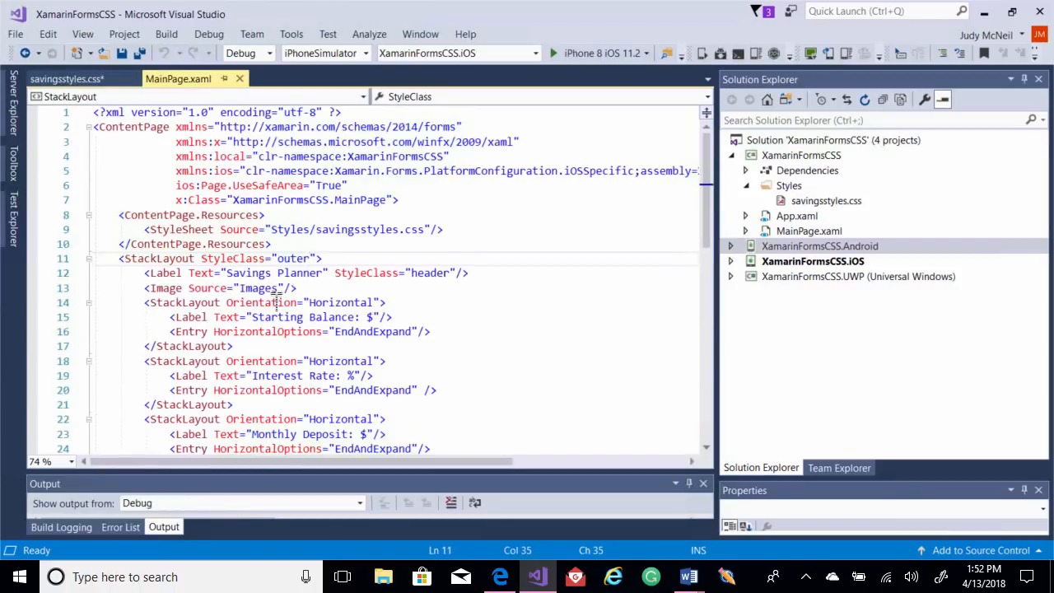
scroll("down", 3)
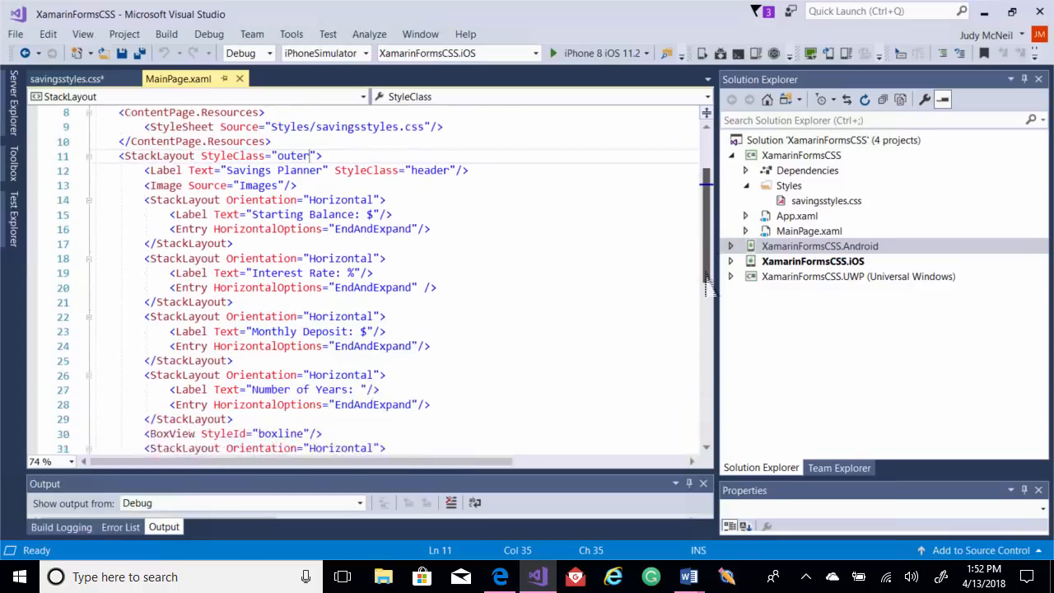
scroll("down", 3)
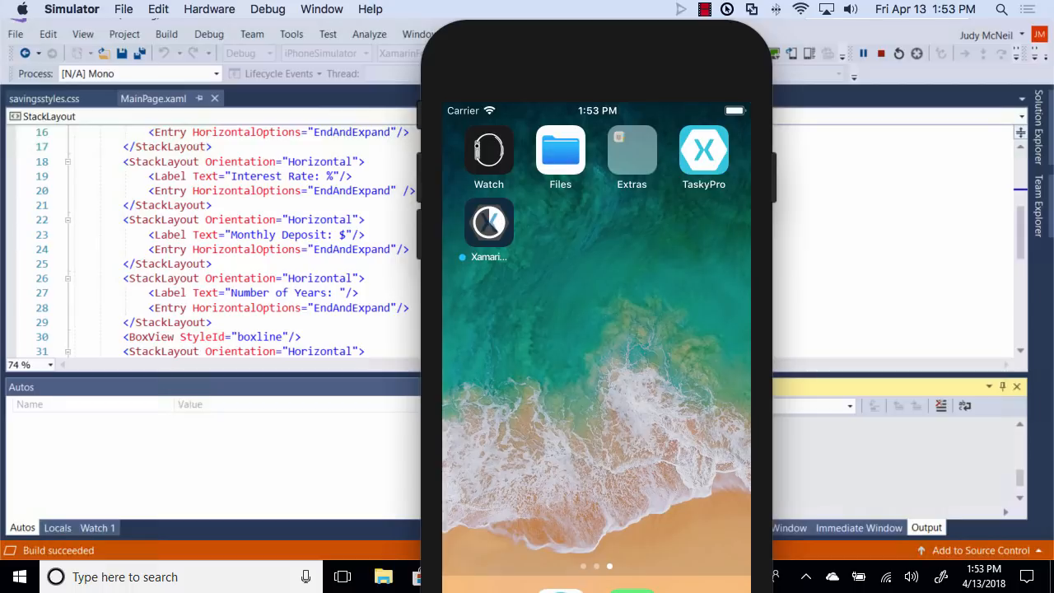
Tap the Xamarin app icon on the simulator home screen
left_click(489, 222)
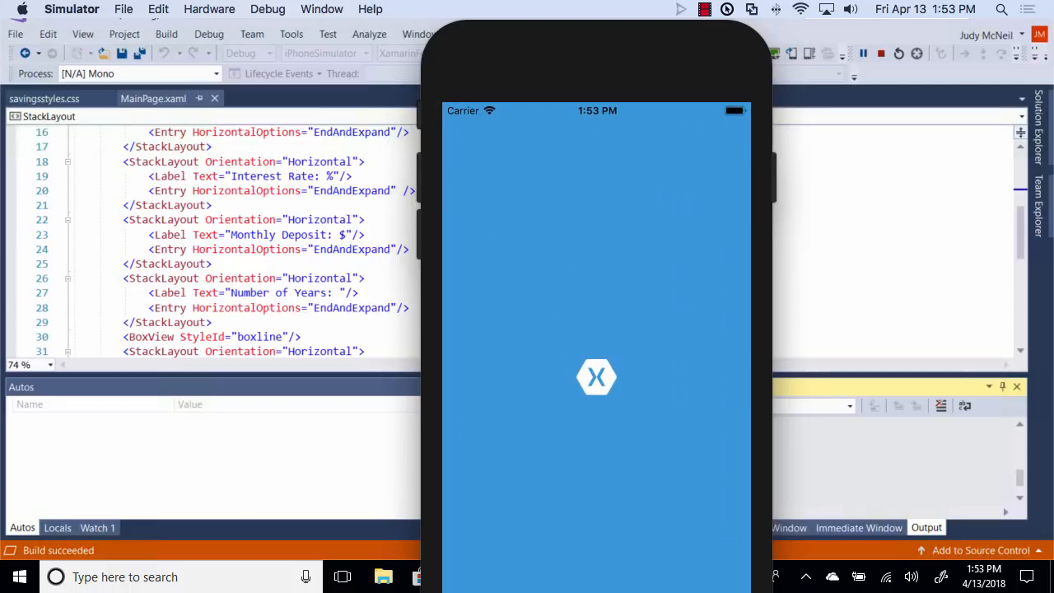